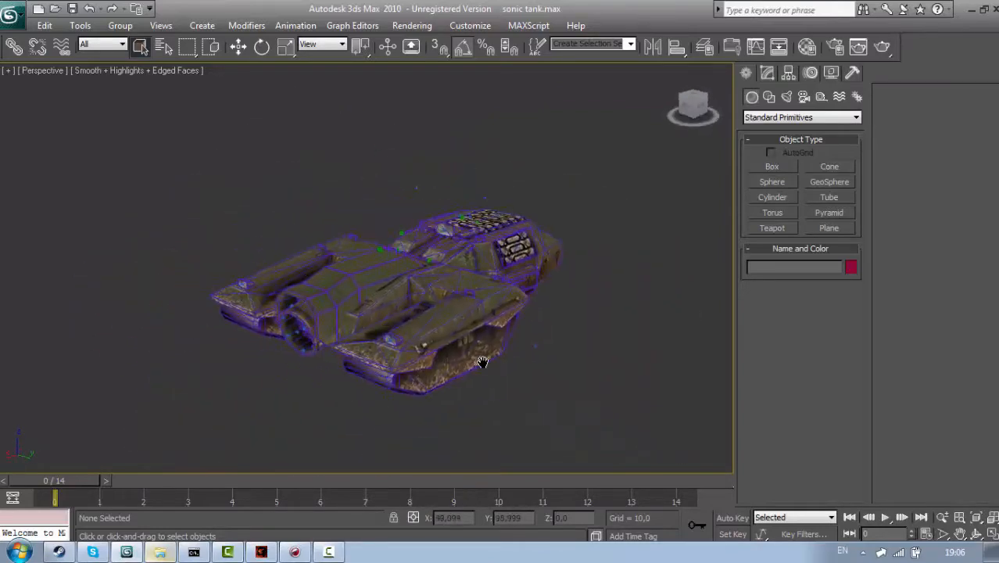
# Step: Orbit and zoom around the tank model to inspect it from the front, top and side
pyautogui.moveTo(482, 361); pyautogui.dragTo(522, 343)
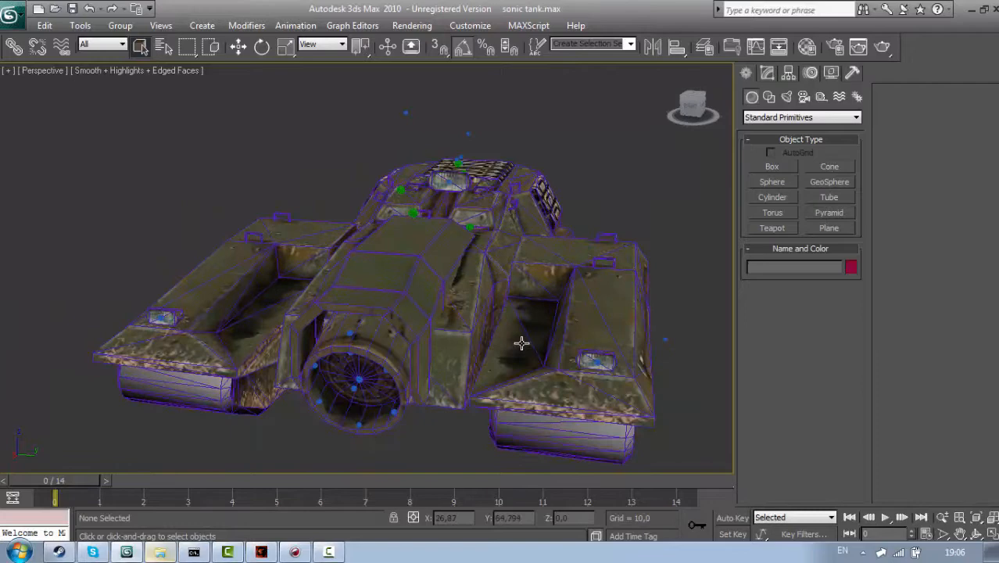
pyautogui.moveTo(522, 343); pyautogui.dragTo(548, 350)
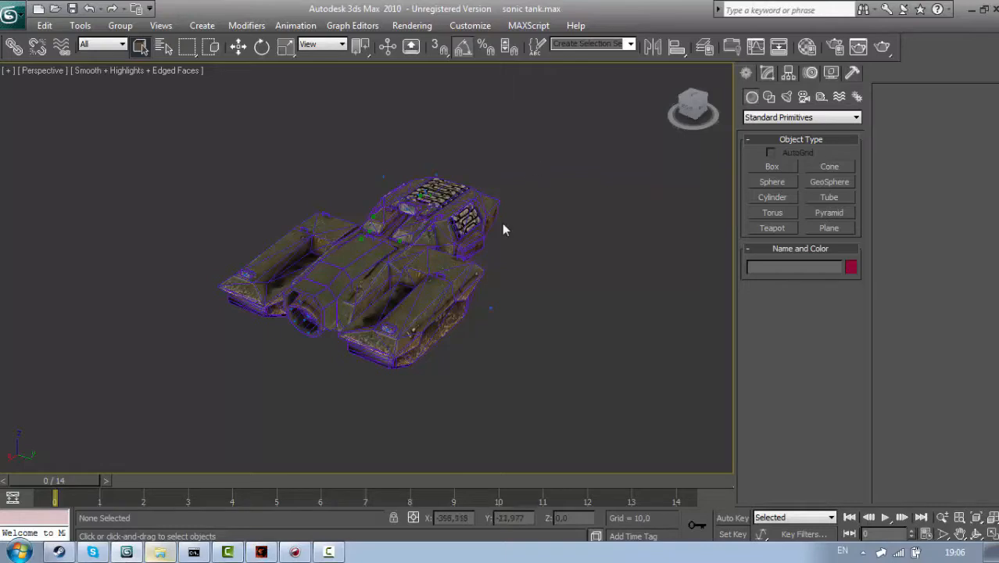
pyautogui.moveTo(503, 228); pyautogui.dragTo(422, 304)
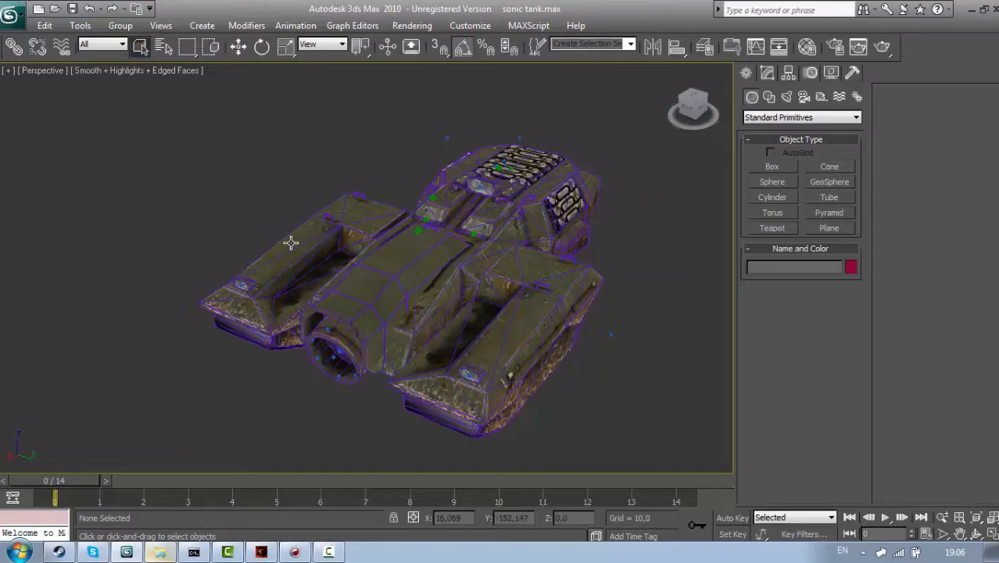
pyautogui.moveTo(258, 242)
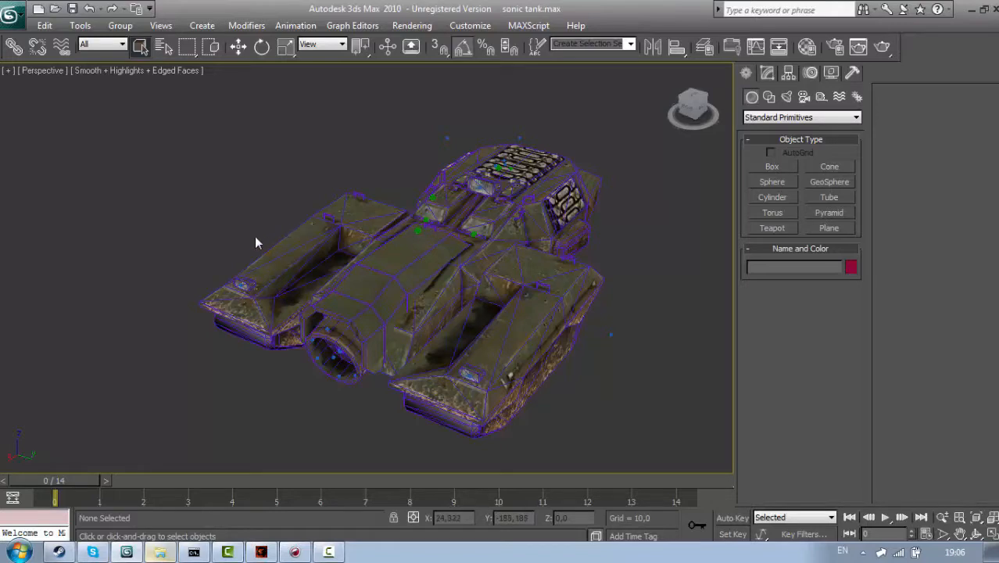
pyautogui.moveTo(254, 241)
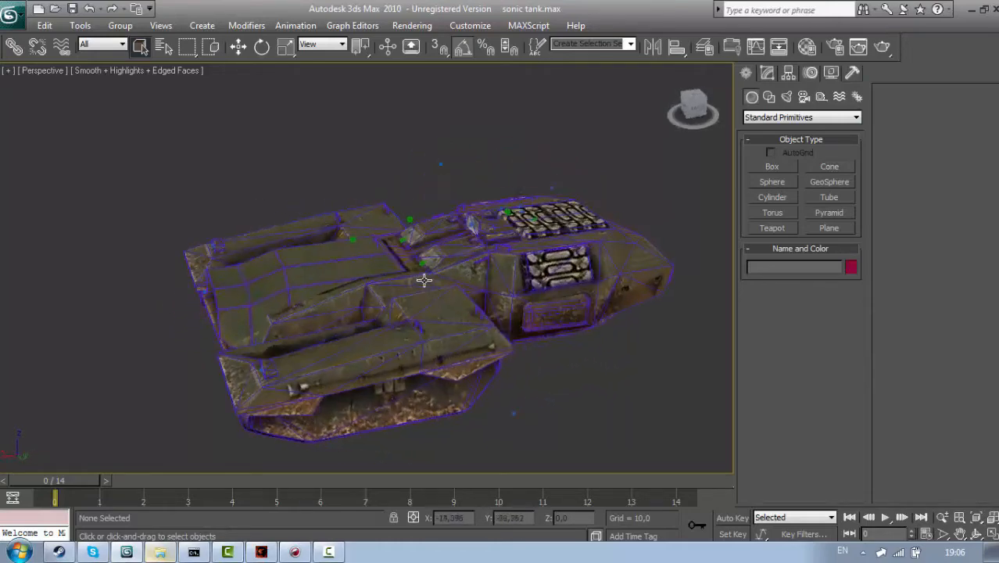
pyautogui.moveTo(422, 281); pyautogui.dragTo(485, 211)
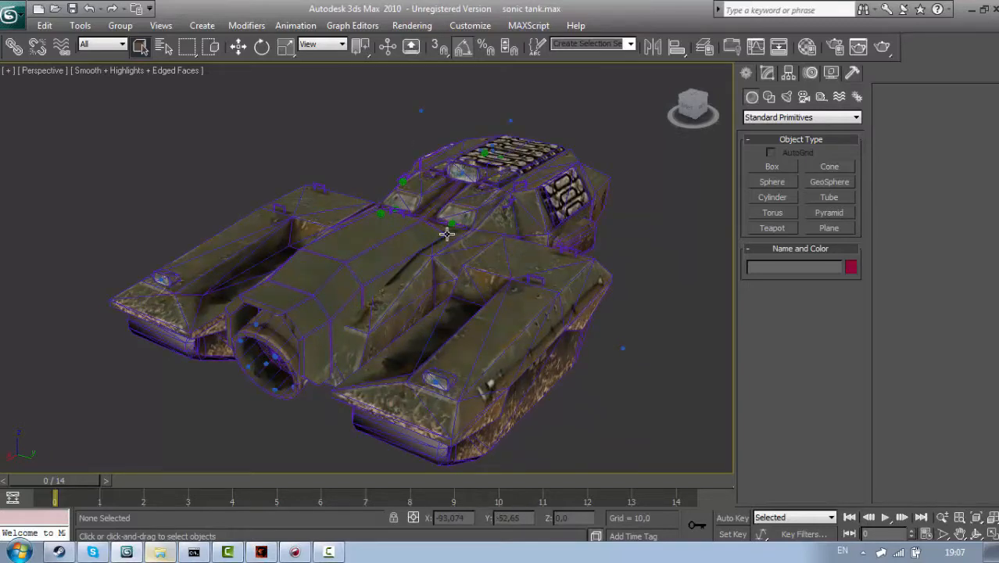
pyautogui.moveTo(487, 264)
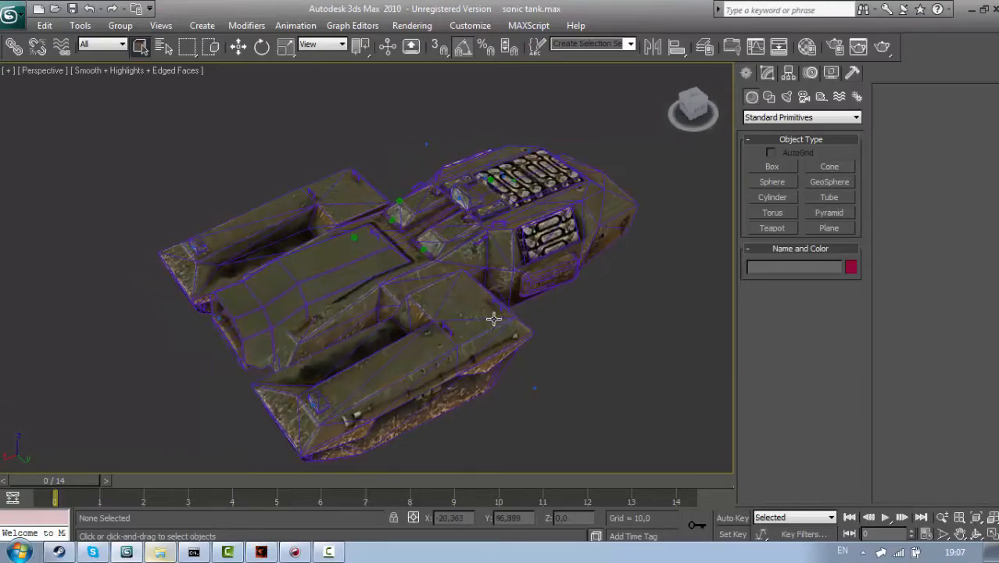
pyautogui.moveTo(493, 319); pyautogui.dragTo(529, 282)
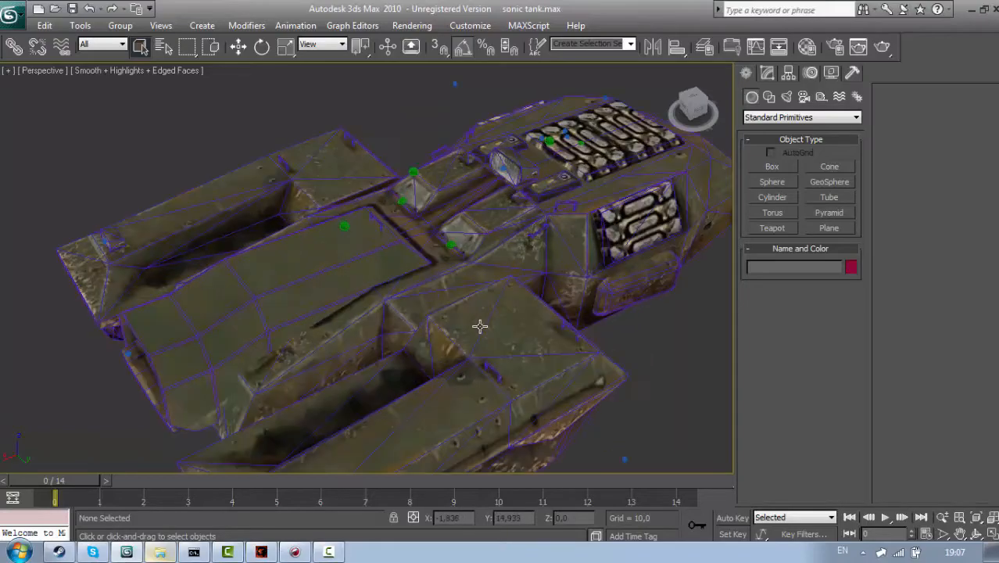
pyautogui.moveTo(480, 327); pyautogui.dragTo(409, 351)
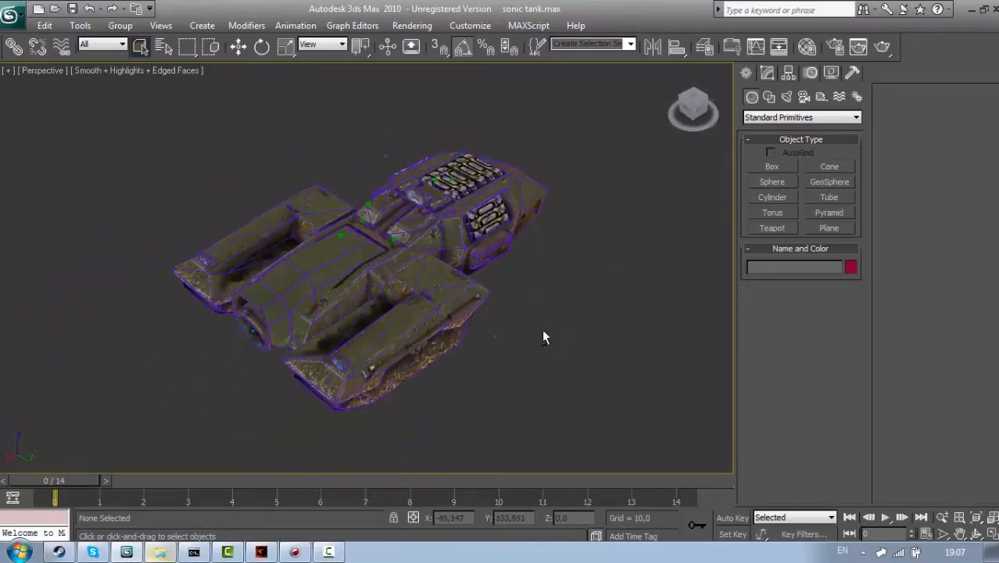
pyautogui.moveTo(544, 337); pyautogui.dragTo(512, 305)
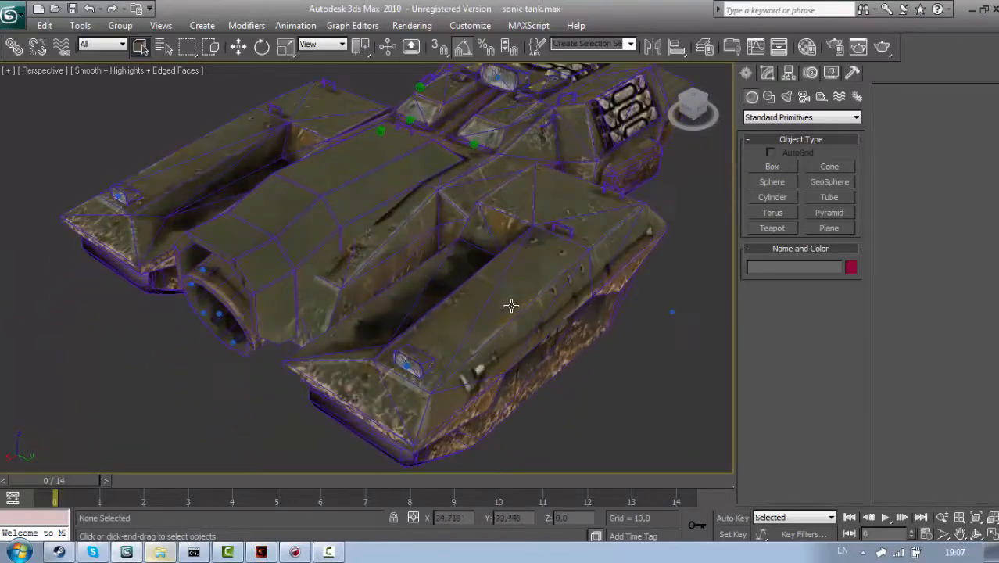
pyautogui.moveTo(512, 305); pyautogui.dragTo(531, 347)
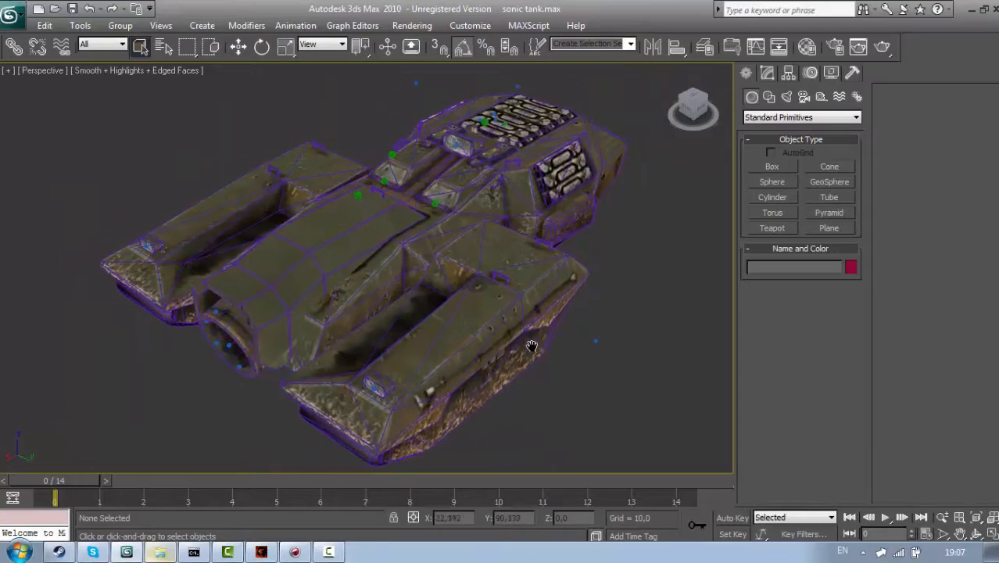
pyautogui.moveTo(532, 347); pyautogui.dragTo(548, 338)
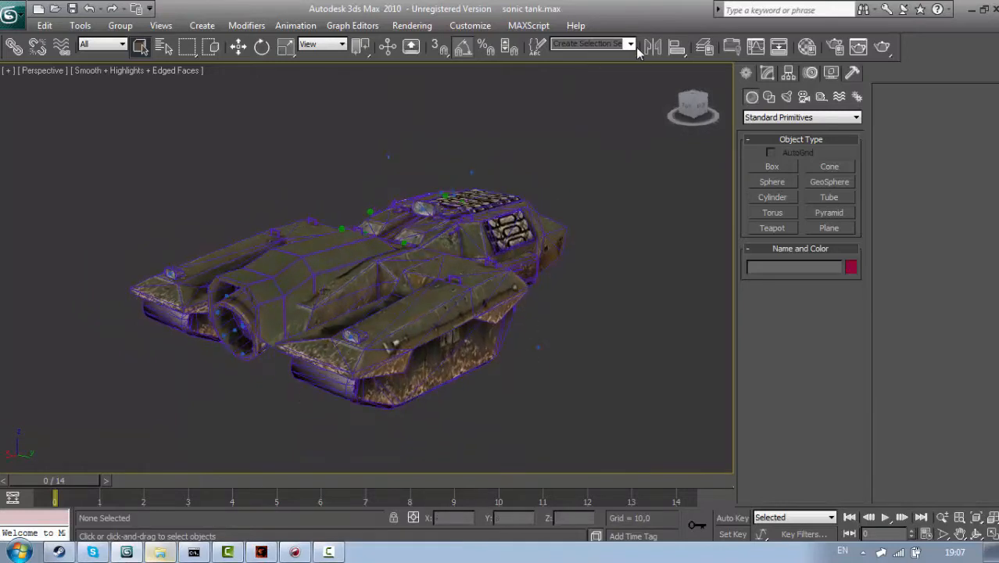
# Step: Select the 'markers' named selection set and bring up the quad menu to hide it
pyautogui.click(630, 43)
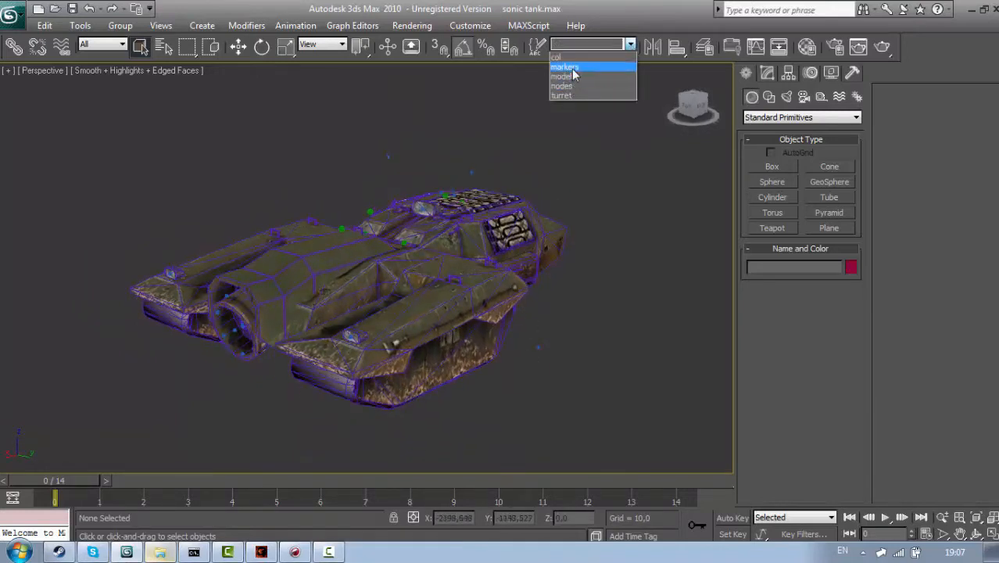
pyautogui.click(564, 66)
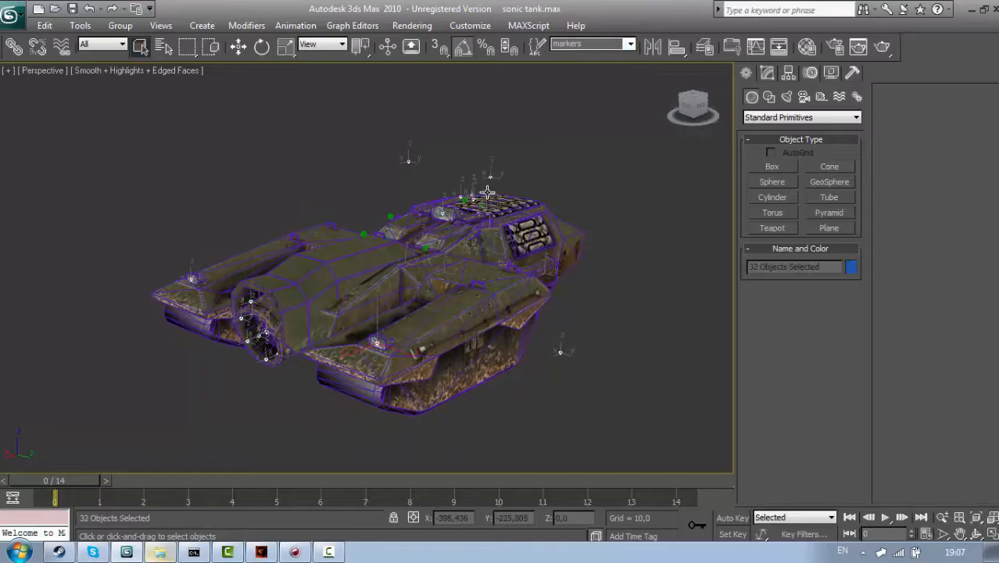
pyautogui.rightClick(484, 187)
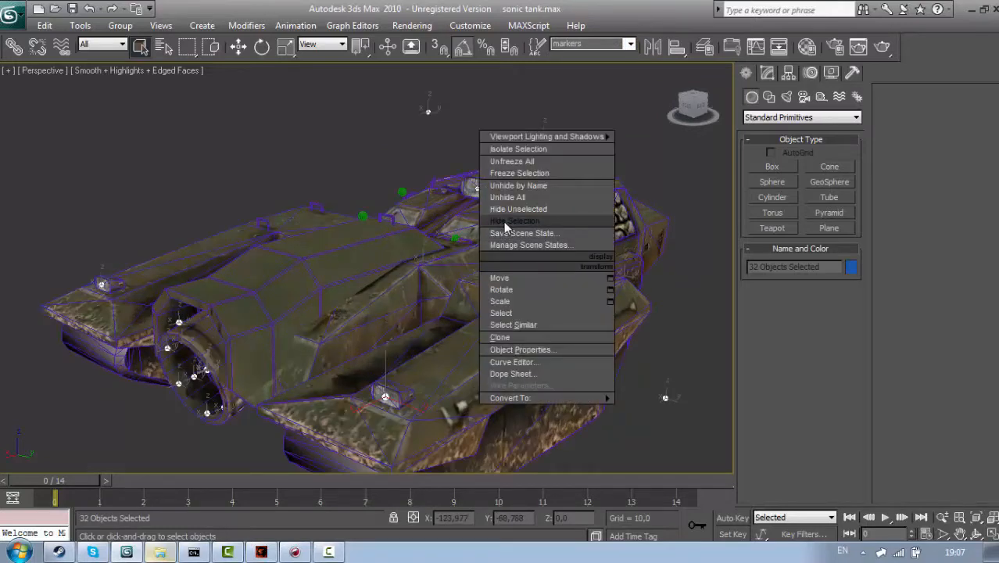
pyautogui.moveTo(450, 225)
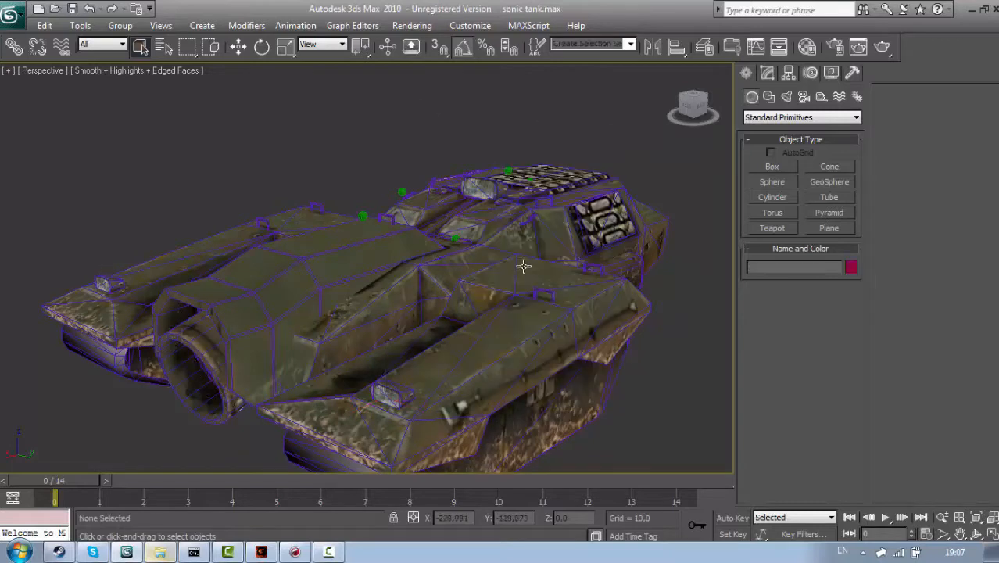
# Step: From the MAXScript utility, choose physicsimporterv0_1.ms in the Scripts folder to open
pyautogui.click(852, 72)
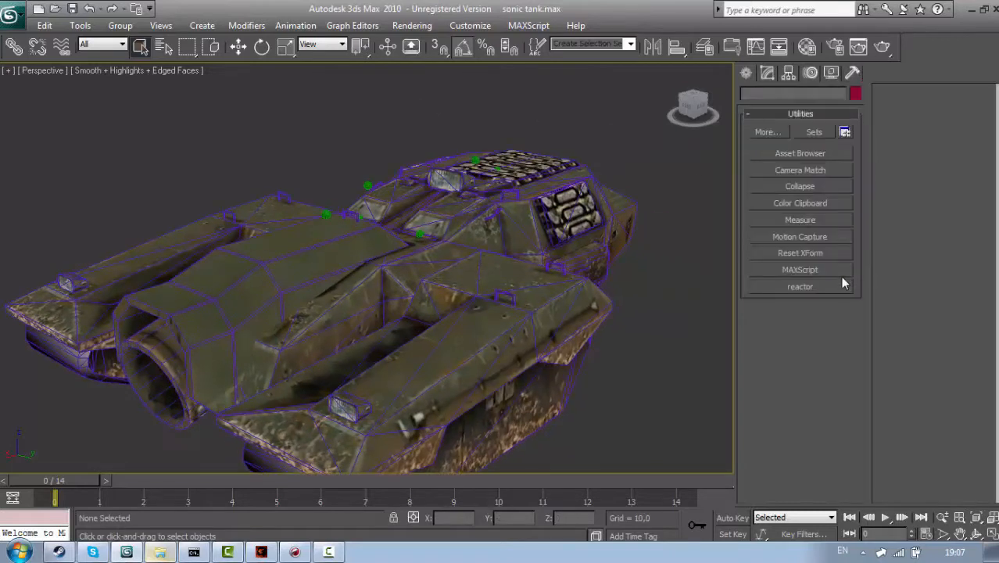
pyautogui.click(800, 269)
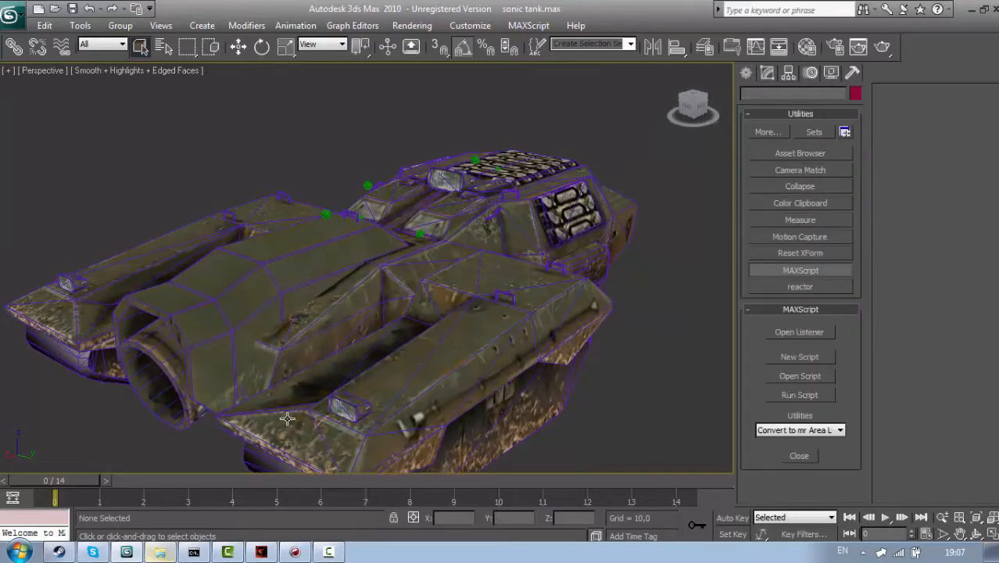
pyautogui.click(799, 376)
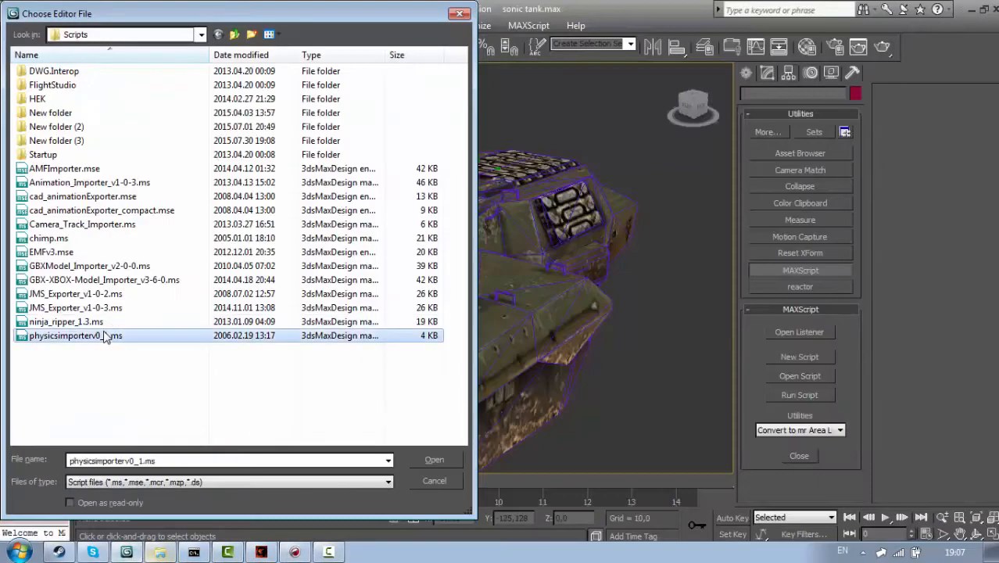
pyautogui.click(434, 459)
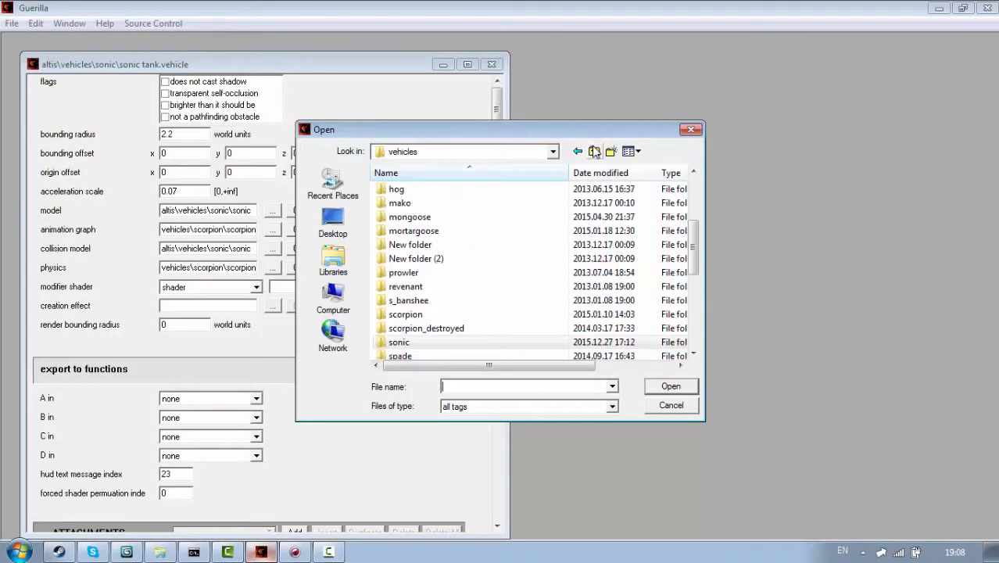
# Step: Load vehicles\scorpion\scorpion.physics in Guerilla and begin exporting it to a Desktop file
pyautogui.click(594, 150)
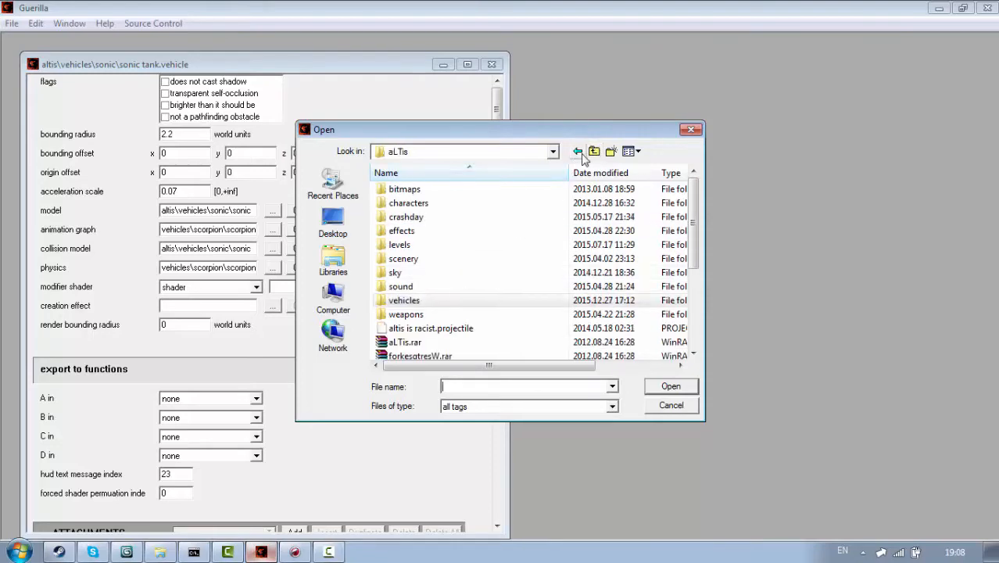
pyautogui.click(594, 152)
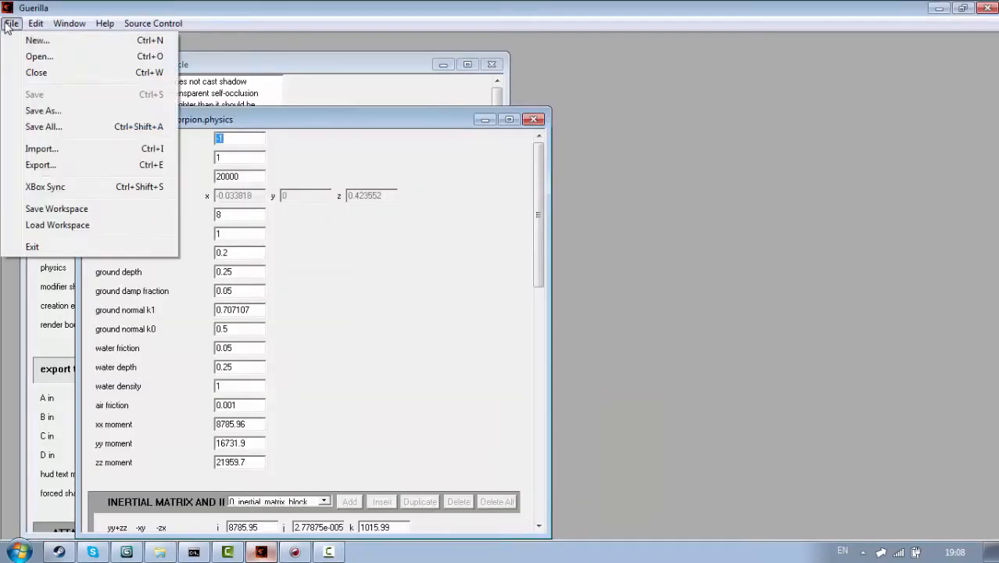
pyautogui.moveTo(41, 153)
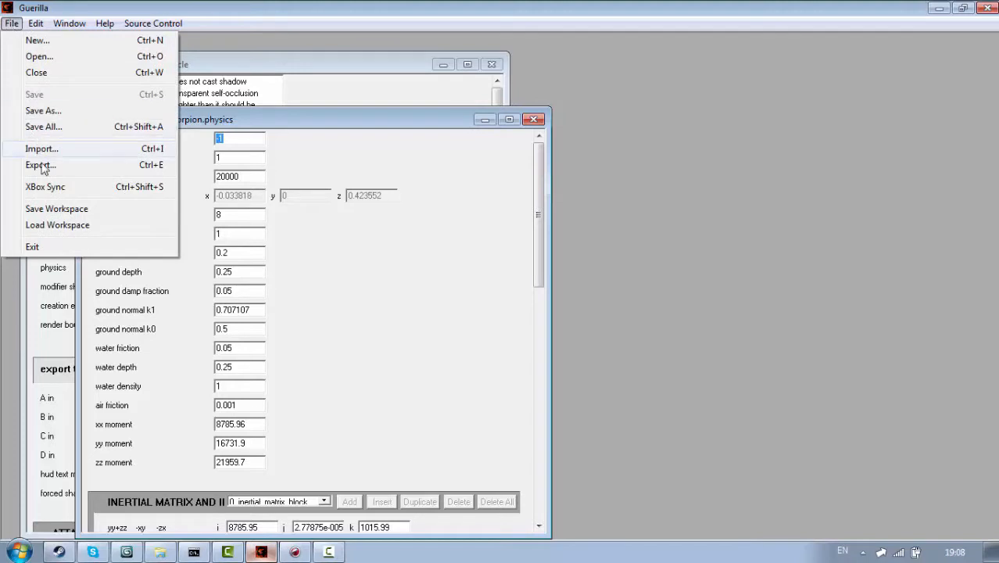
pyautogui.click(41, 166)
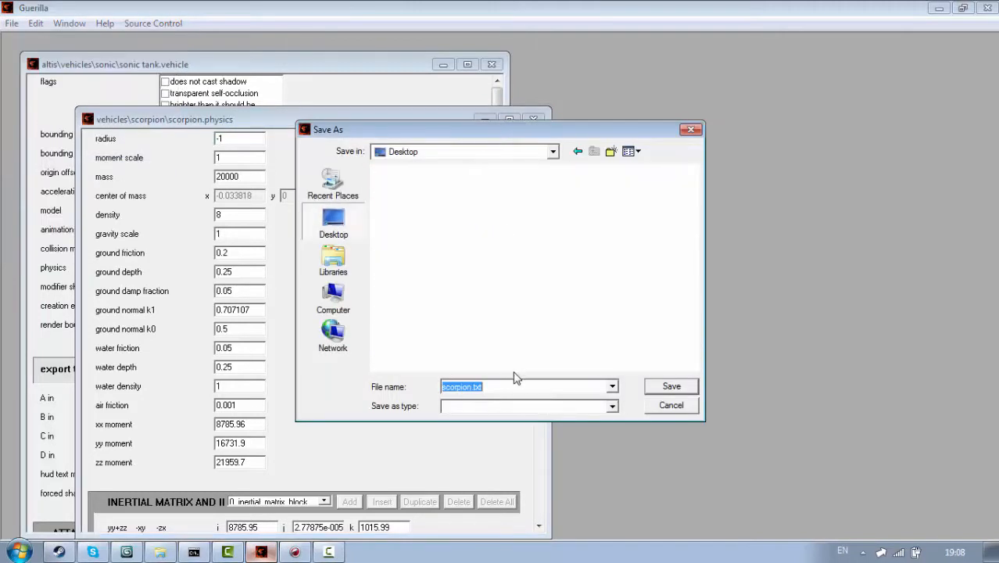
pyautogui.click(671, 405)
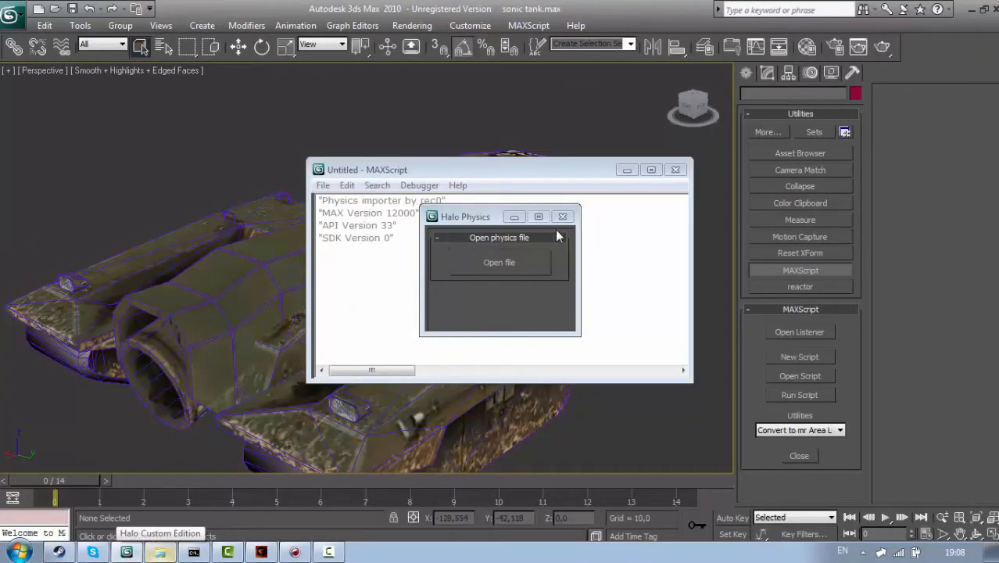
# Step: Import scorpion.txt through the Halo Physics importer, creating 18 mass-point spheres around the tank
pyautogui.click(499, 263)
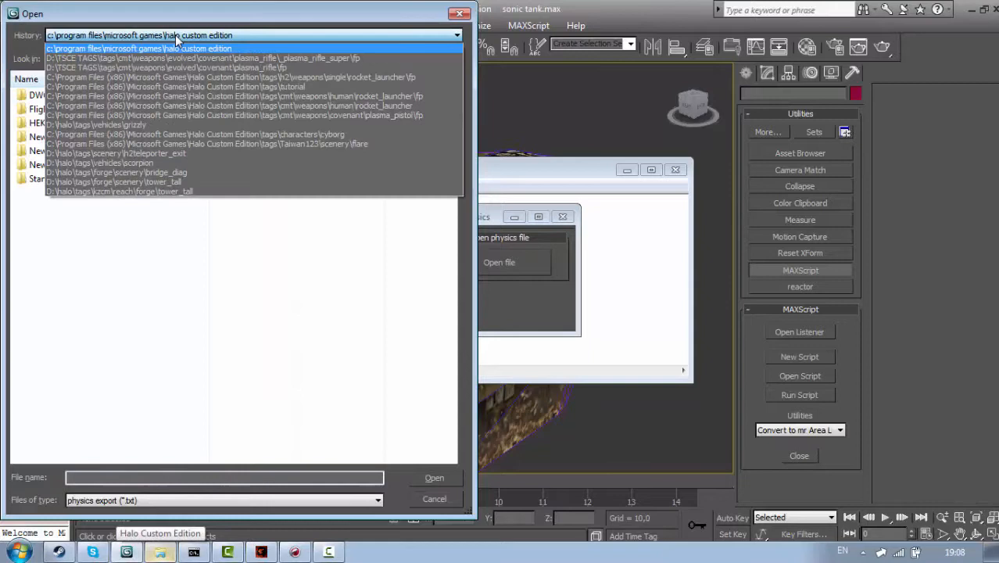
pyautogui.click(141, 47)
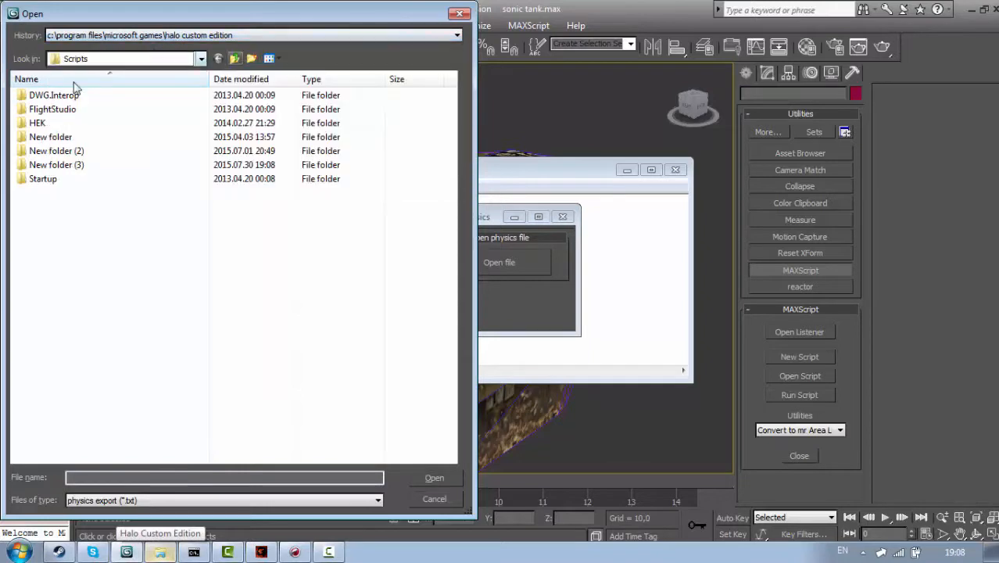
pyautogui.click(200, 58)
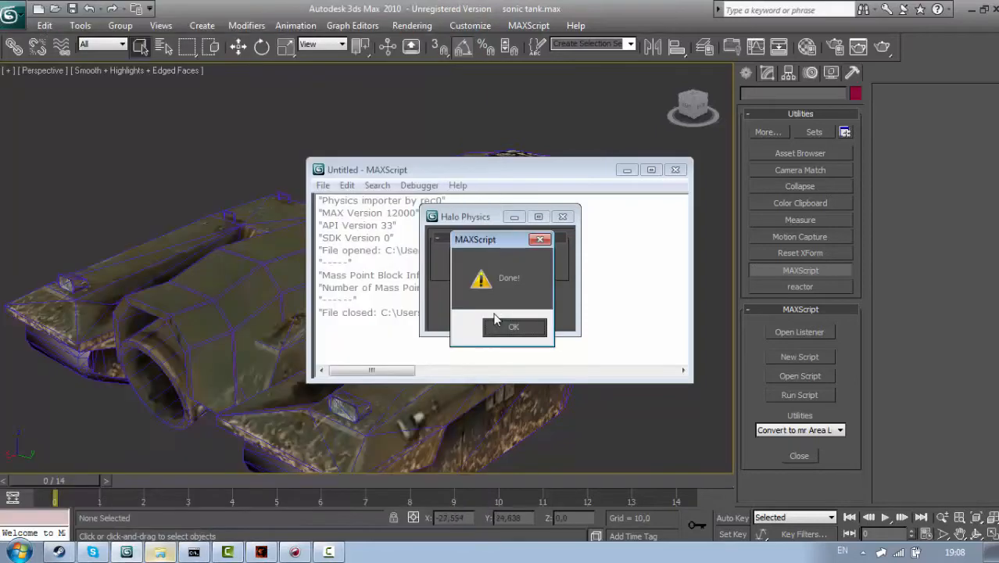
pyautogui.click(513, 327)
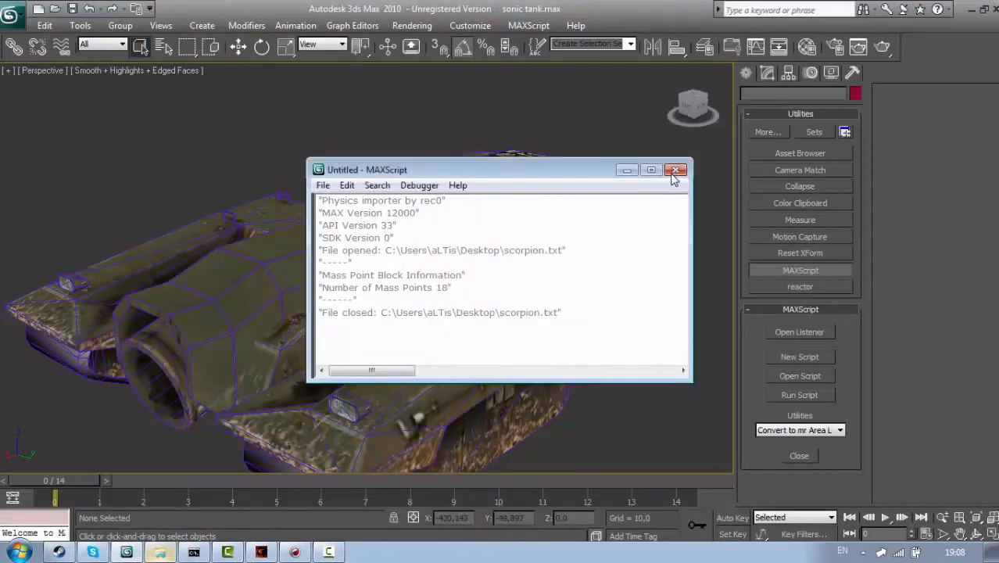
pyautogui.click(676, 169)
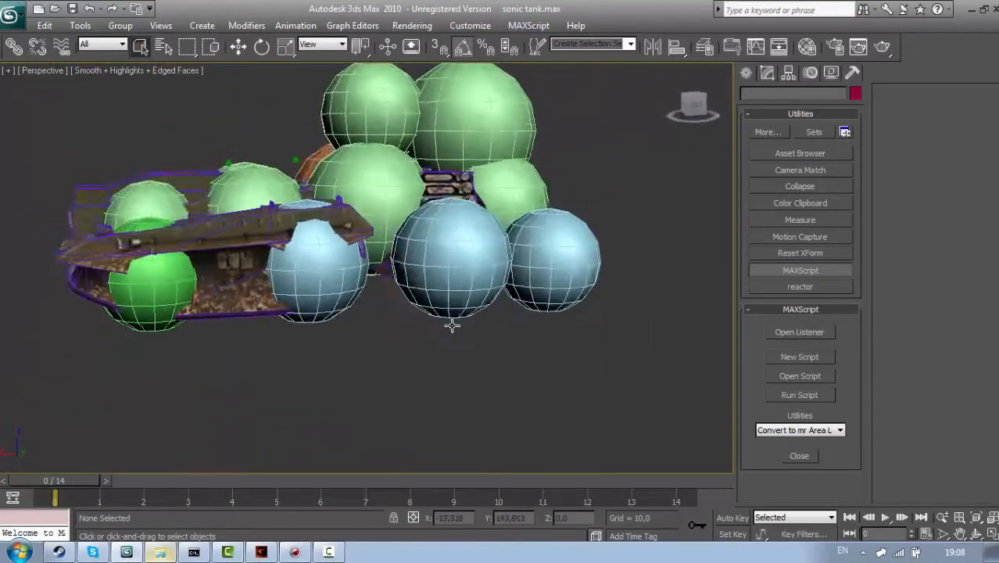
# Step: Orbit to look down on the 18 mass-point spheres before region-selecting them all
pyautogui.moveTo(452, 325); pyautogui.dragTo(410, 288)
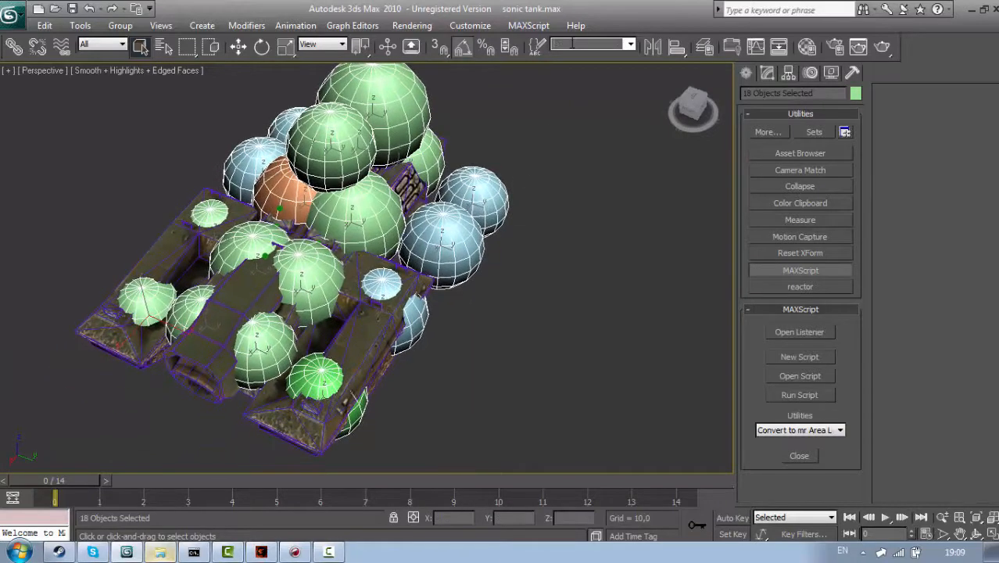
# Step: Name the selection set 'physics' and link the spheres to the frame hull parent
pyautogui.write('physics')
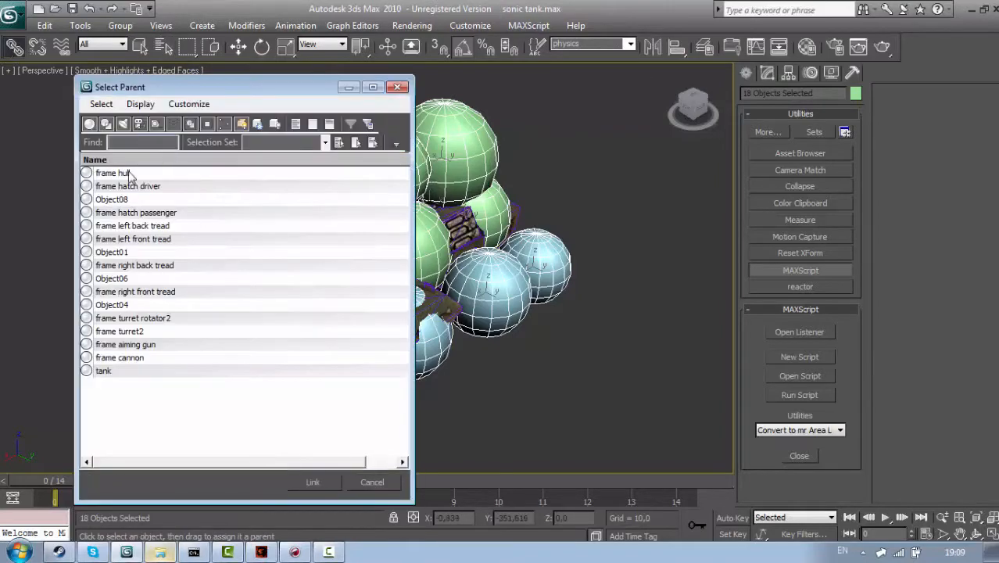
pyautogui.click(372, 482)
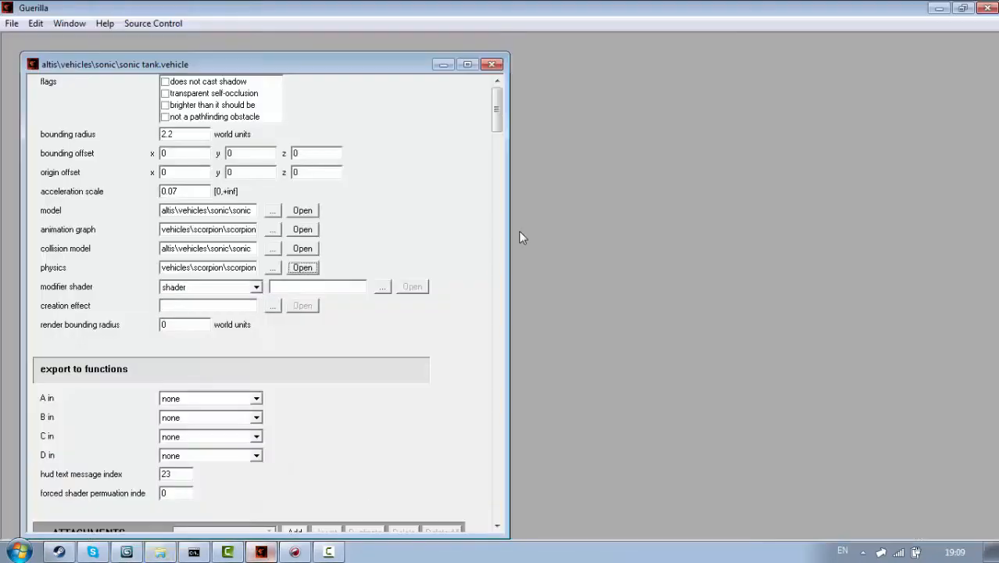
pyautogui.moveTo(416, 290)
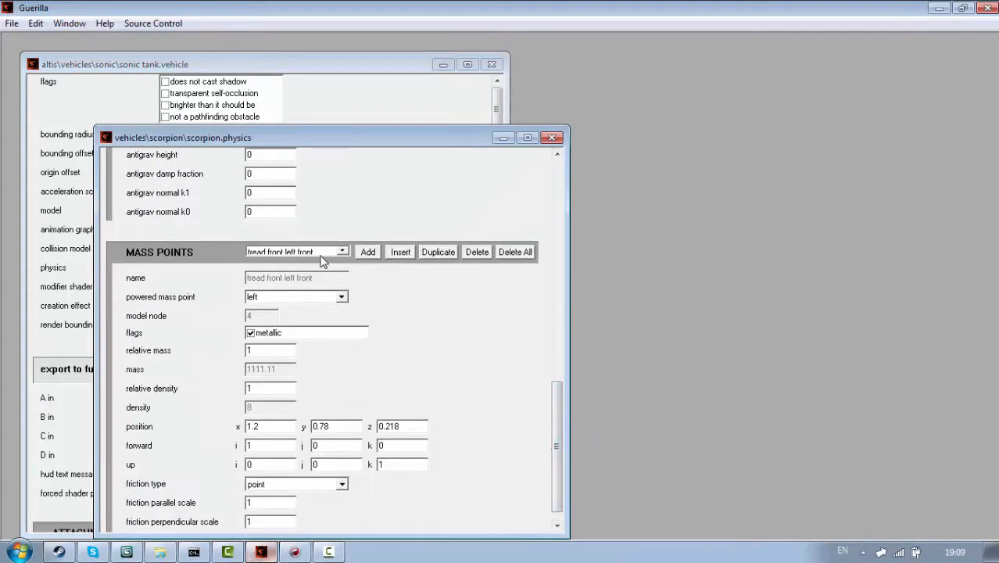
# Step: Browse the MASS POINTS entries of the scorpion physics tag referenced by the sonic tank
pyautogui.click(550, 138)
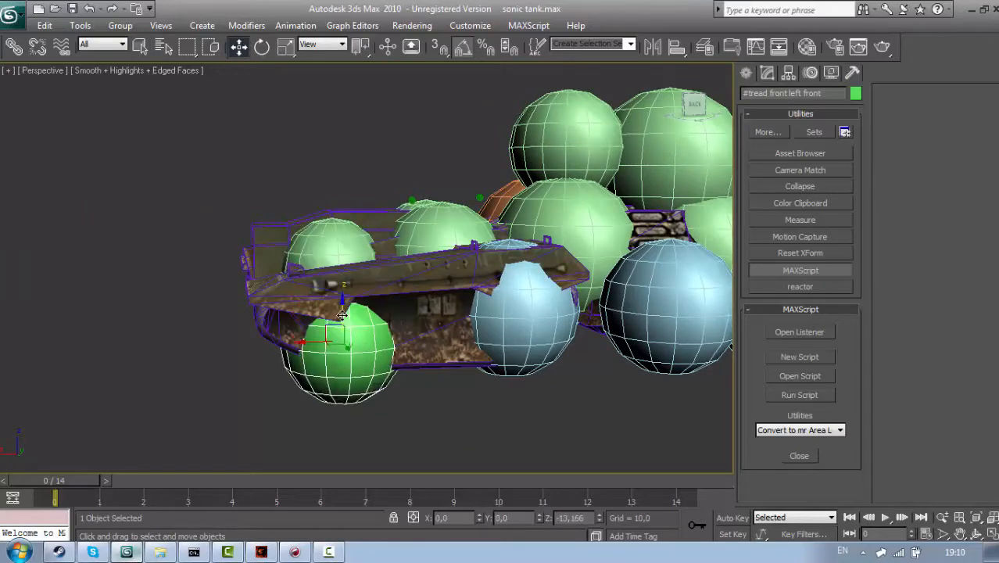
pyautogui.moveTo(341, 316); pyautogui.dragTo(404, 335)
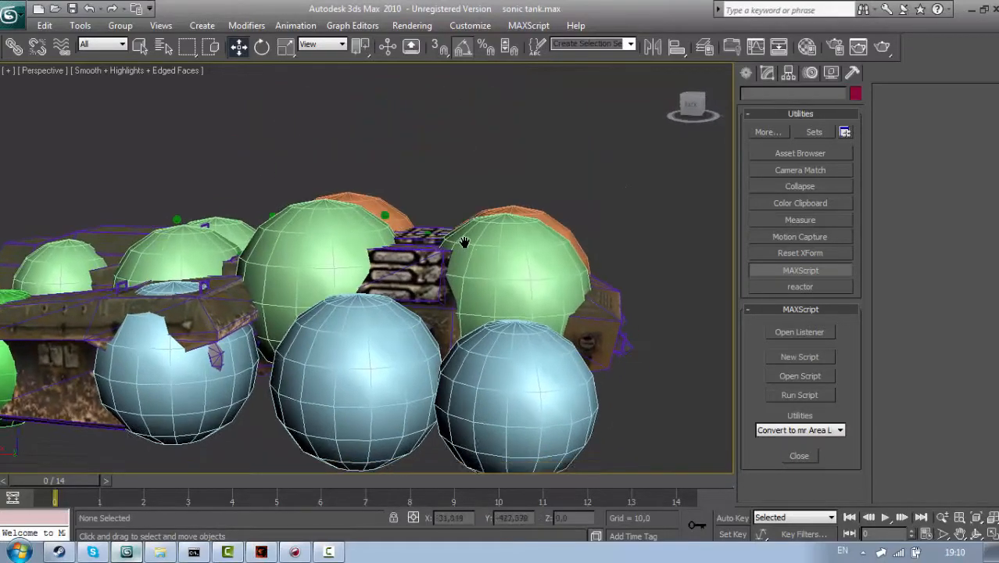
pyautogui.moveTo(464, 243); pyautogui.dragTo(415, 228)
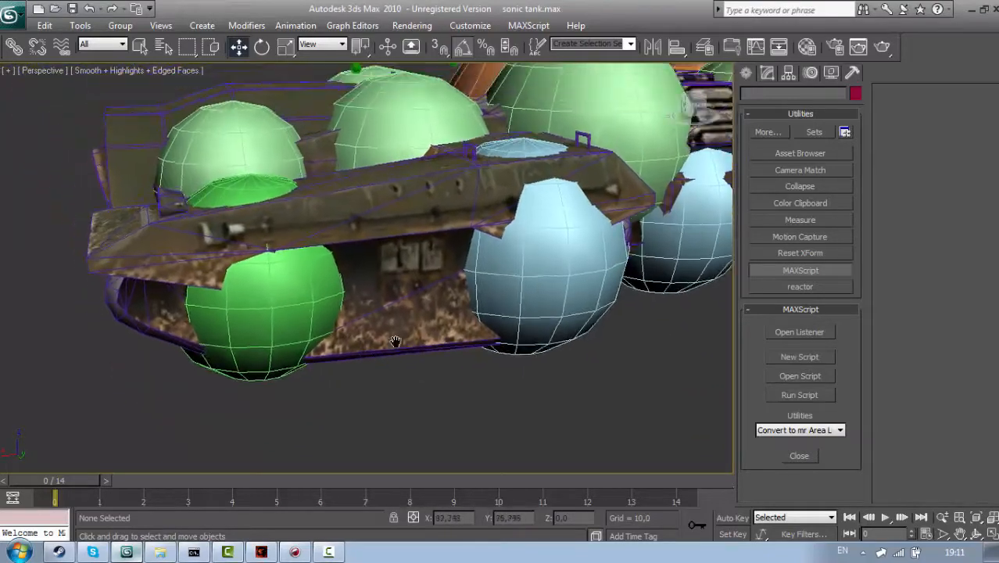
pyautogui.moveTo(394, 341); pyautogui.dragTo(450, 360)
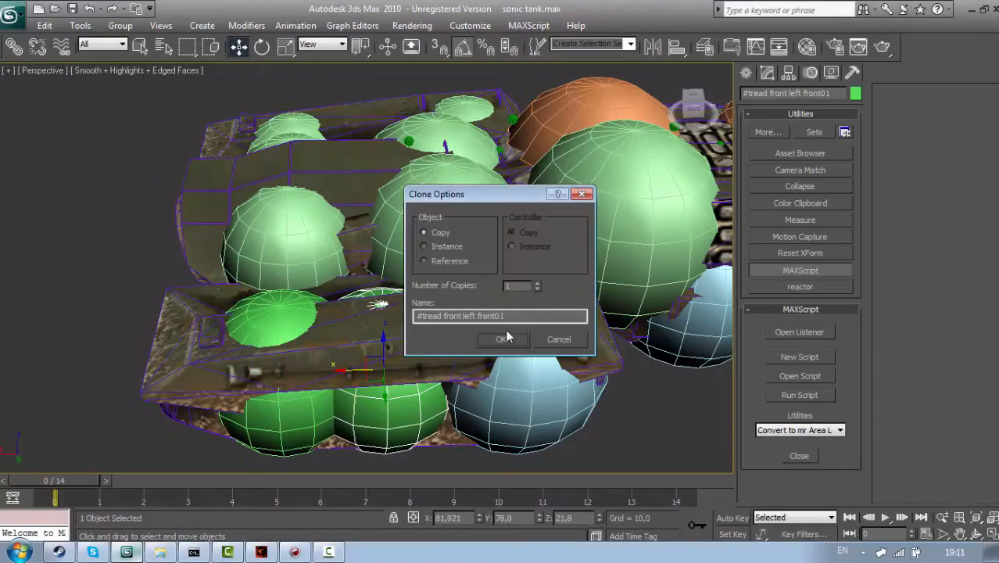
# Step: Copy mass-point spheres and shift the copies onto the upper hull, including hull hatch left01
pyautogui.click(504, 337)
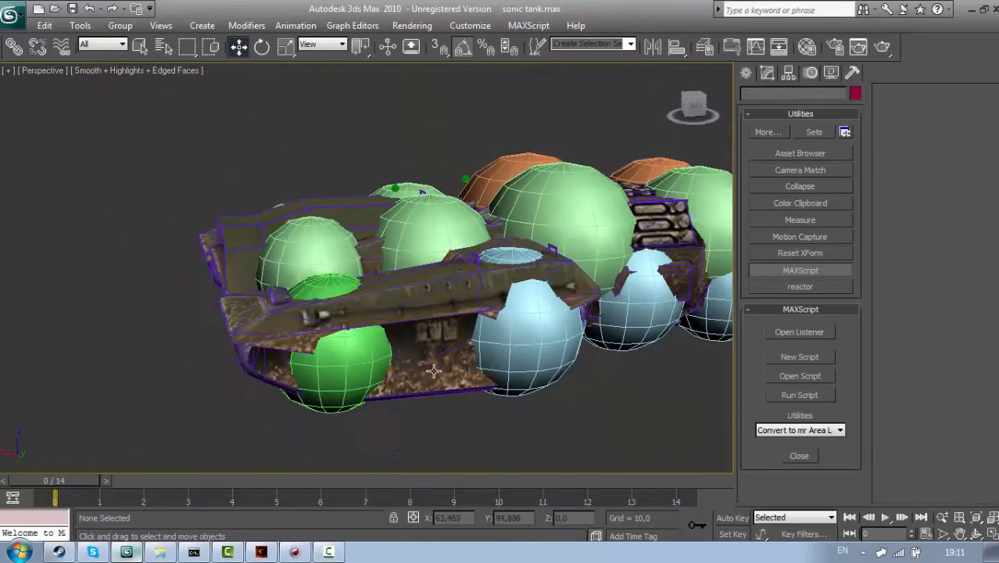
pyautogui.moveTo(434, 372); pyautogui.dragTo(384, 380)
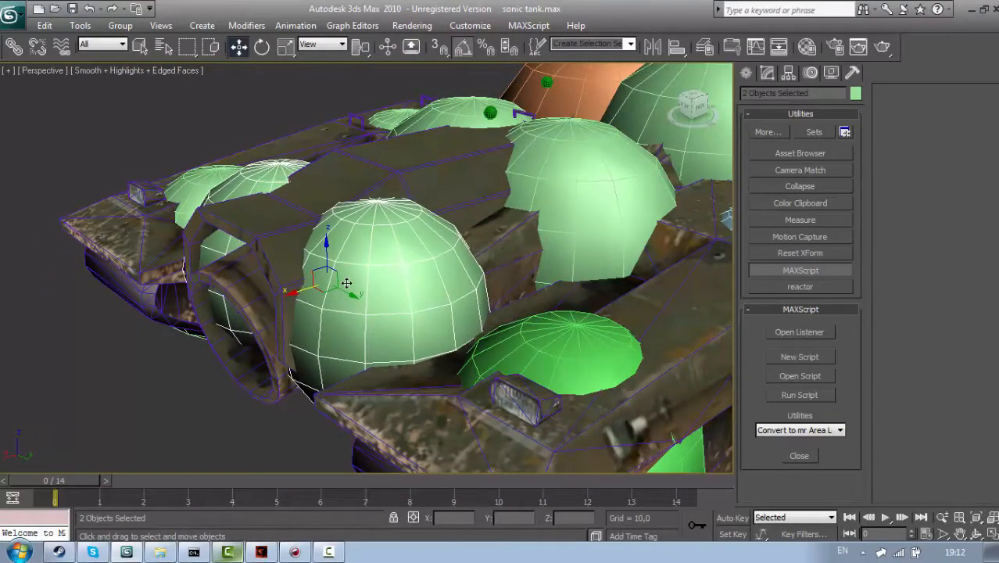
pyautogui.moveTo(347, 281); pyautogui.dragTo(394, 247)
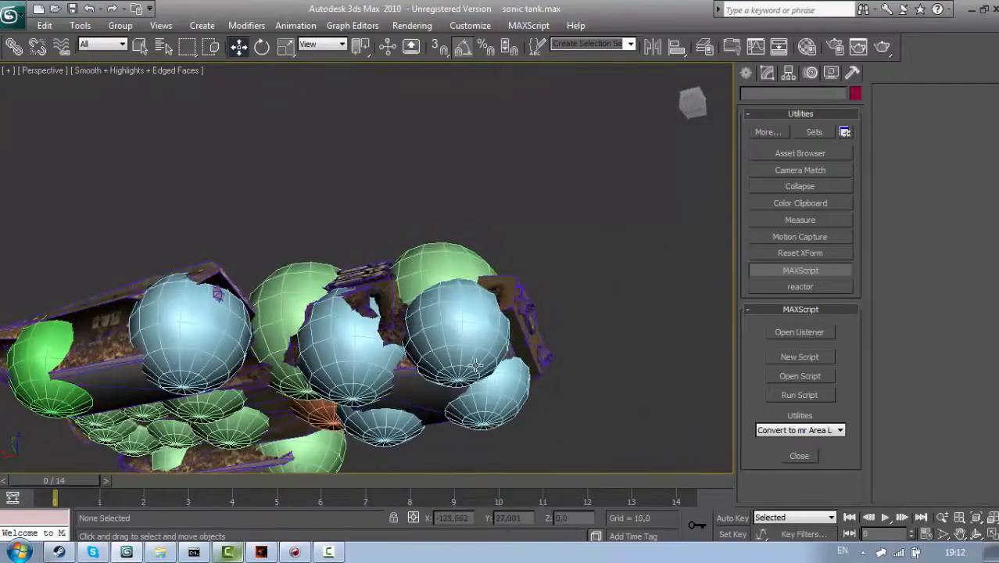
pyautogui.moveTo(469, 368); pyautogui.dragTo(422, 362)
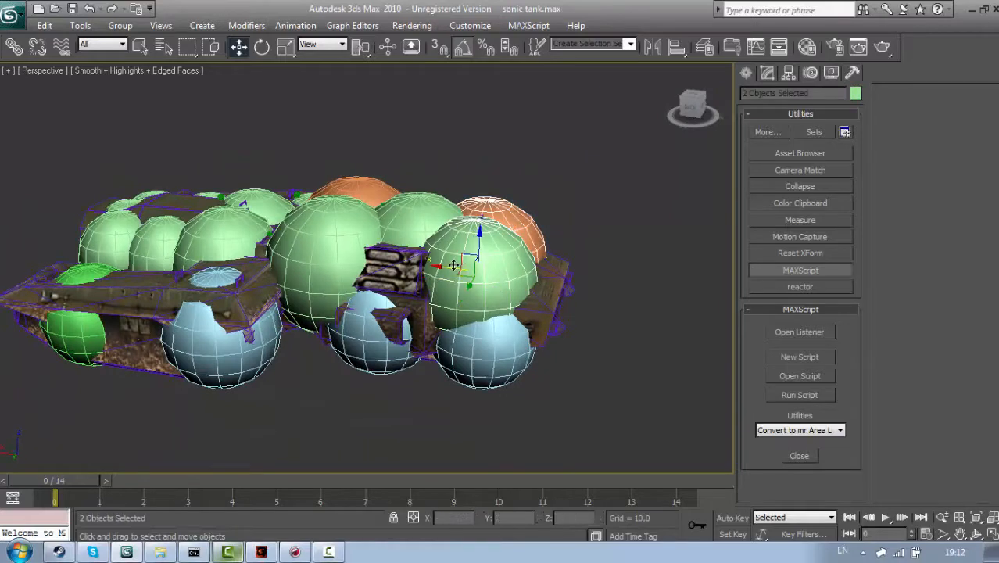
pyautogui.moveTo(454, 264); pyautogui.dragTo(484, 274)
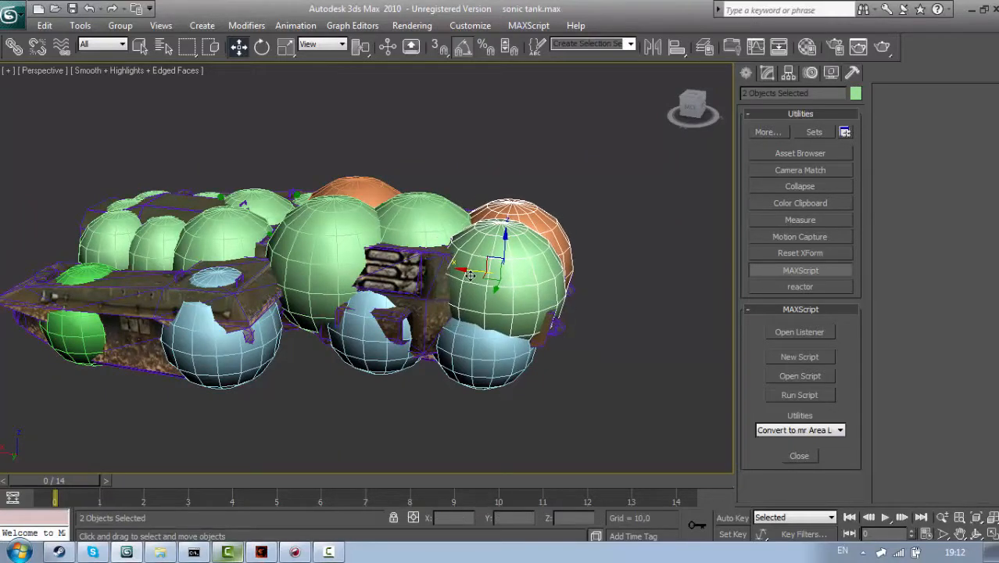
pyautogui.click(395, 263)
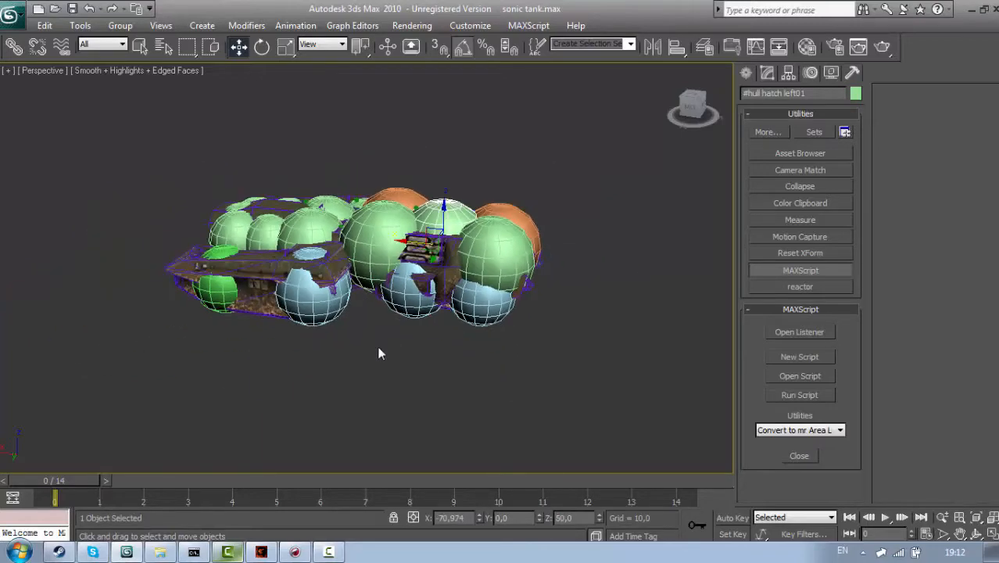
# Step: Run the BlueStreak JMS Model Exporter script from the MAXScript rollout
pyautogui.moveTo(379, 353); pyautogui.dragTo(497, 327)
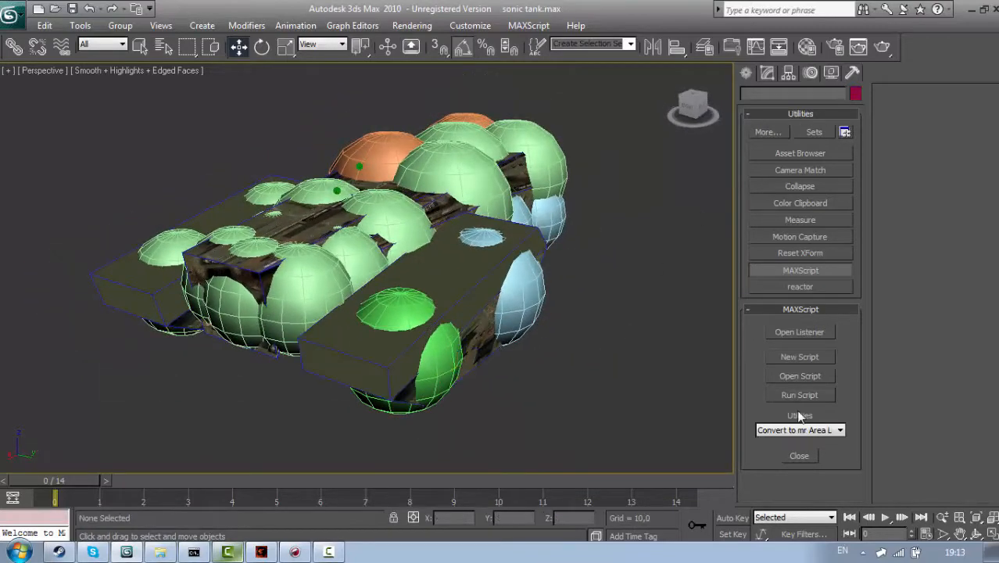
pyautogui.click(799, 375)
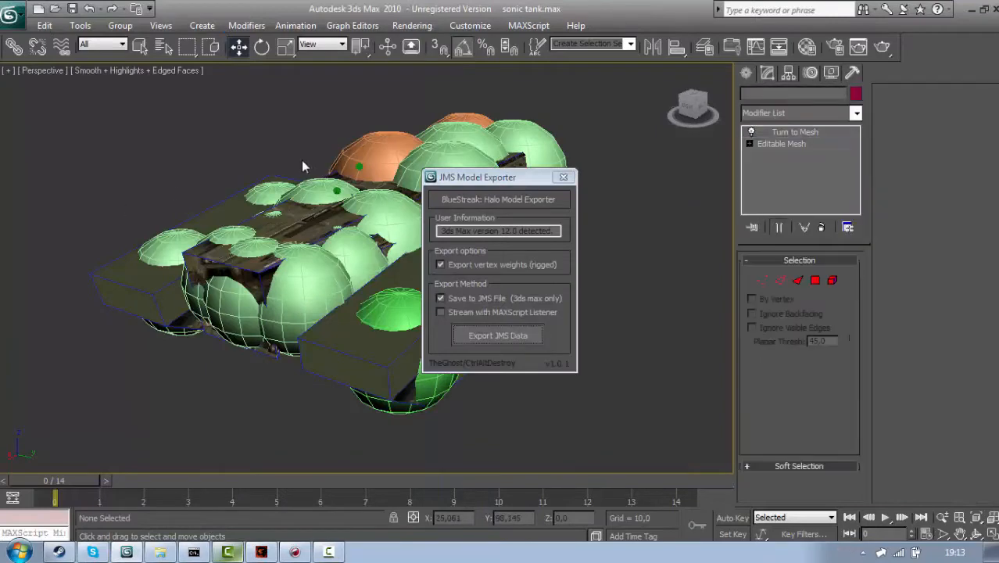
# Step: Save the tank's JMS export into the physics data folder under a typed file name
pyautogui.click(497, 335)
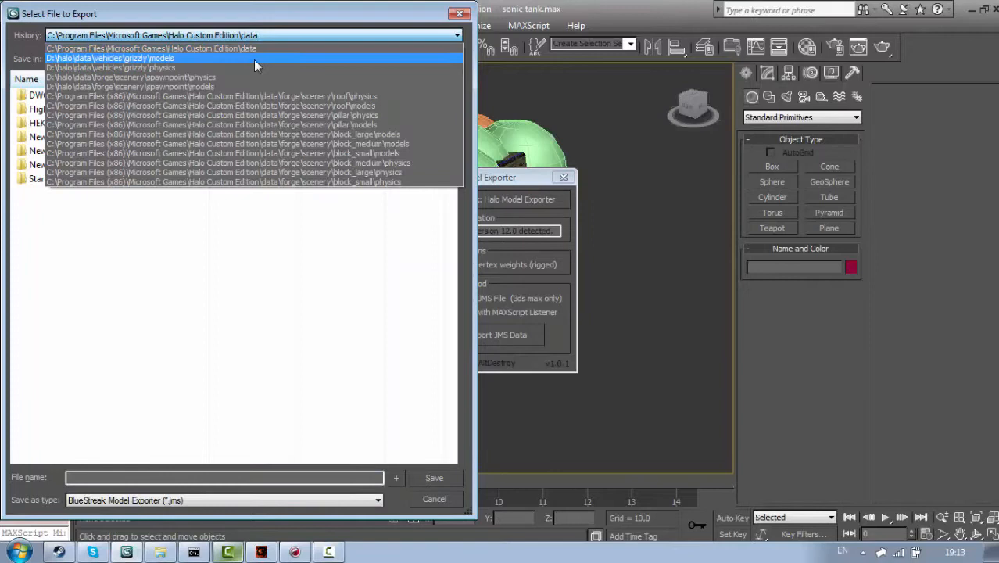
pyautogui.click(109, 58)
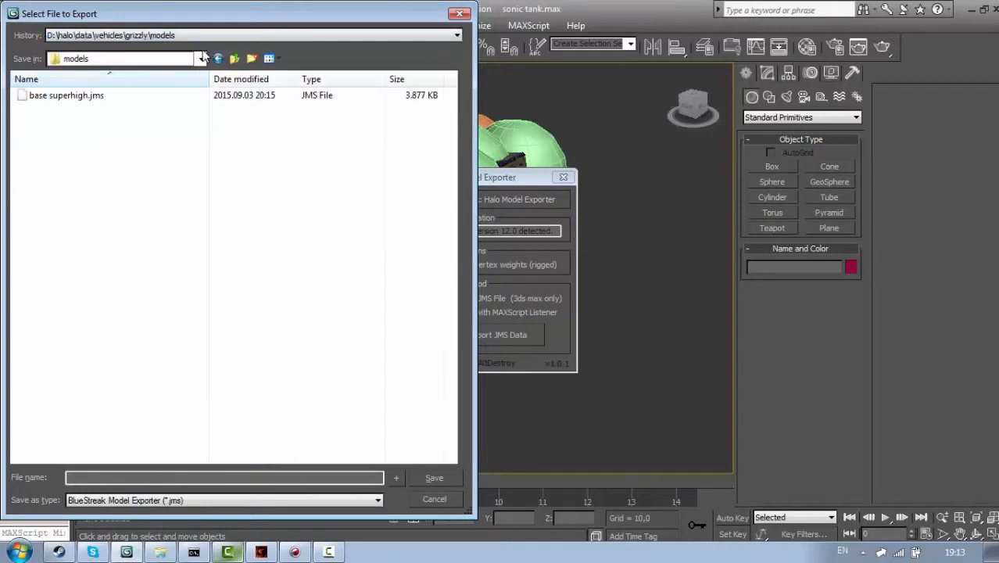
pyautogui.click(457, 34)
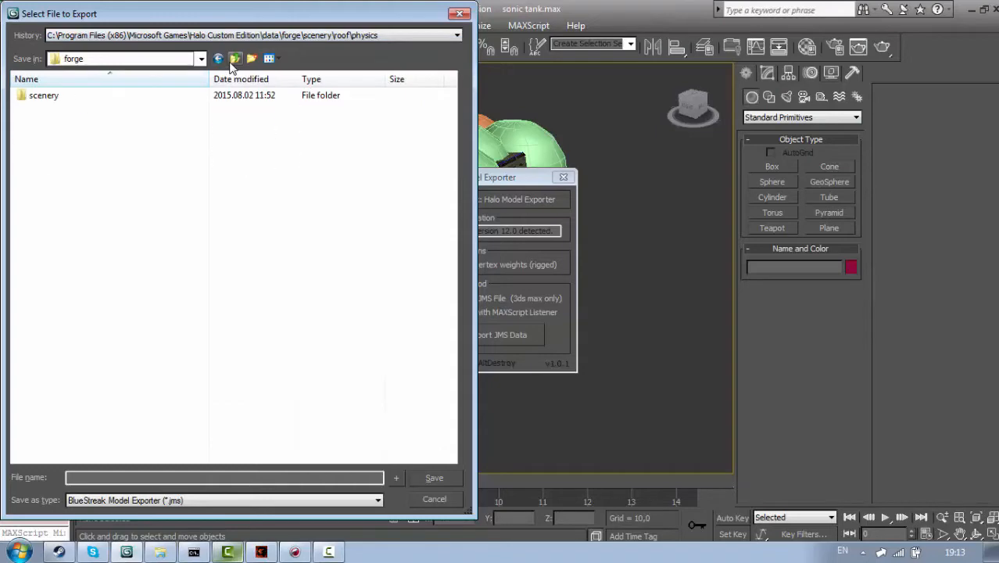
pyautogui.click(235, 60)
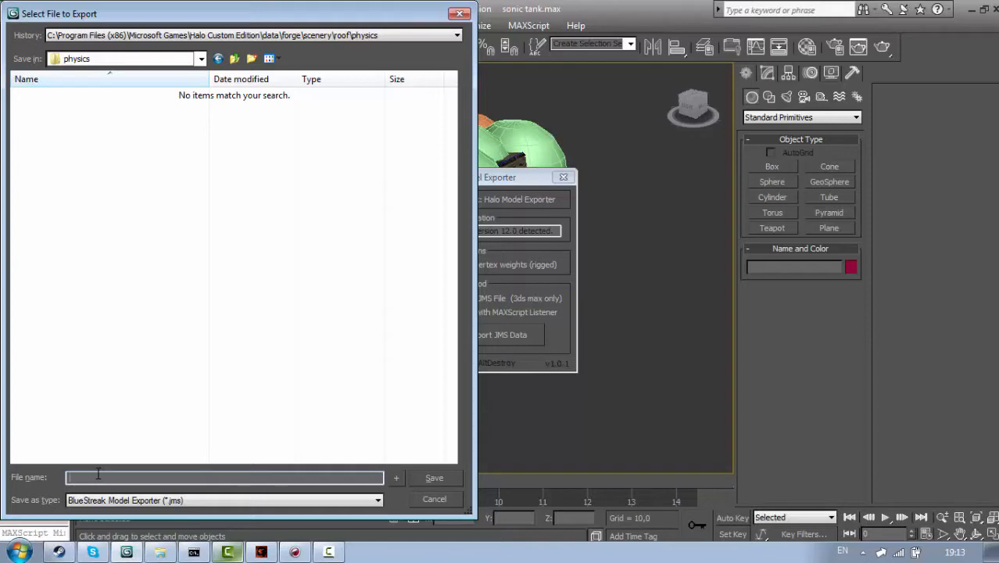
pyautogui.write('r4tehmigrgsdhtfcy')
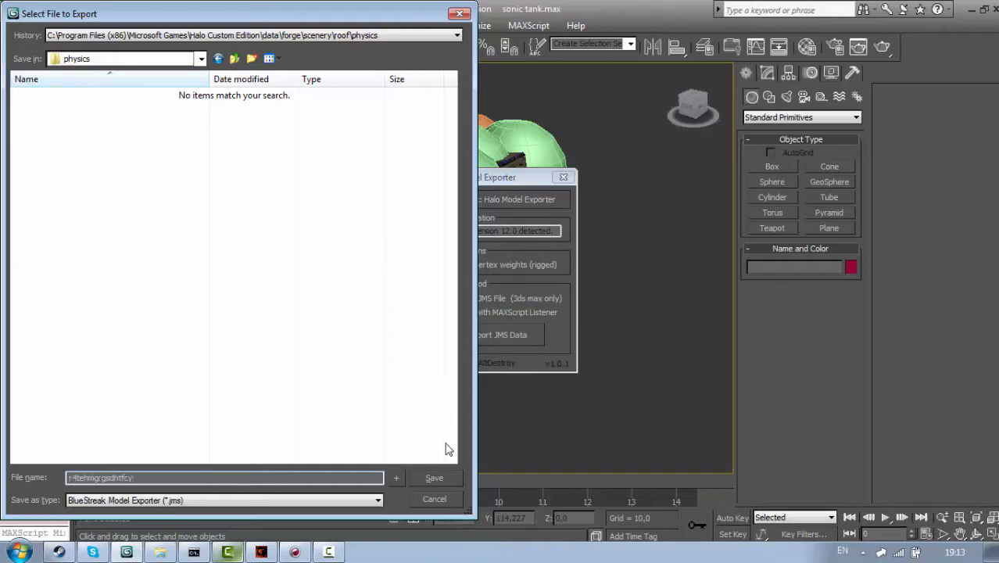
pyautogui.click(435, 498)
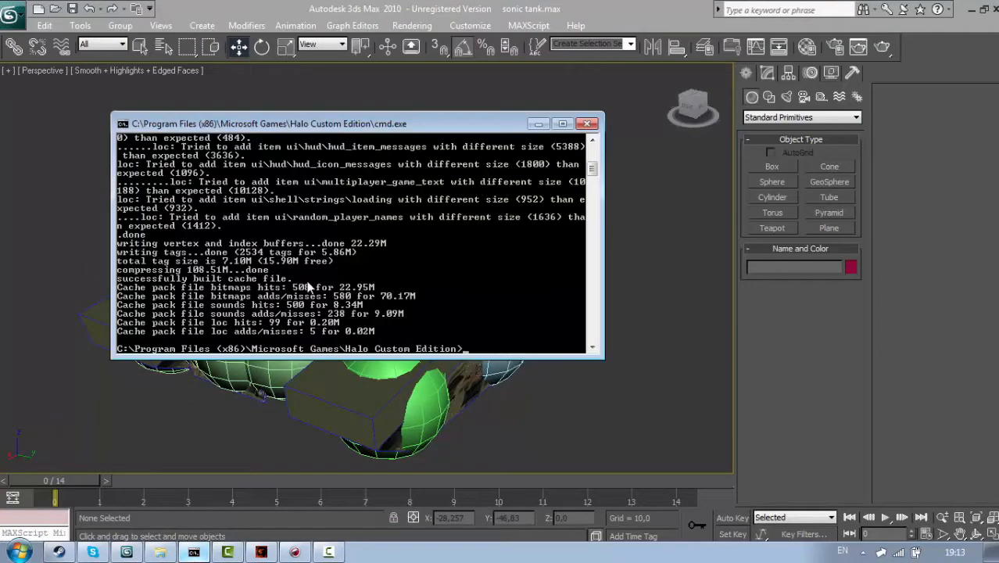
# Step: Run tool physics on the altis\vehicles\sonic path to compile the sonic physics tag
pyautogui.write('tool physics altis\\vehicles\\o')
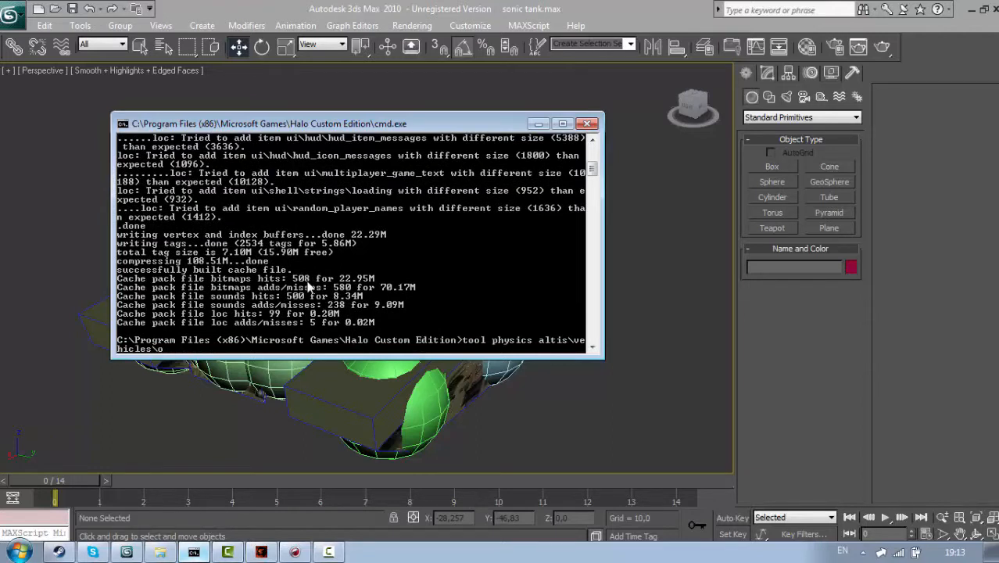
pyautogui.write('soni')
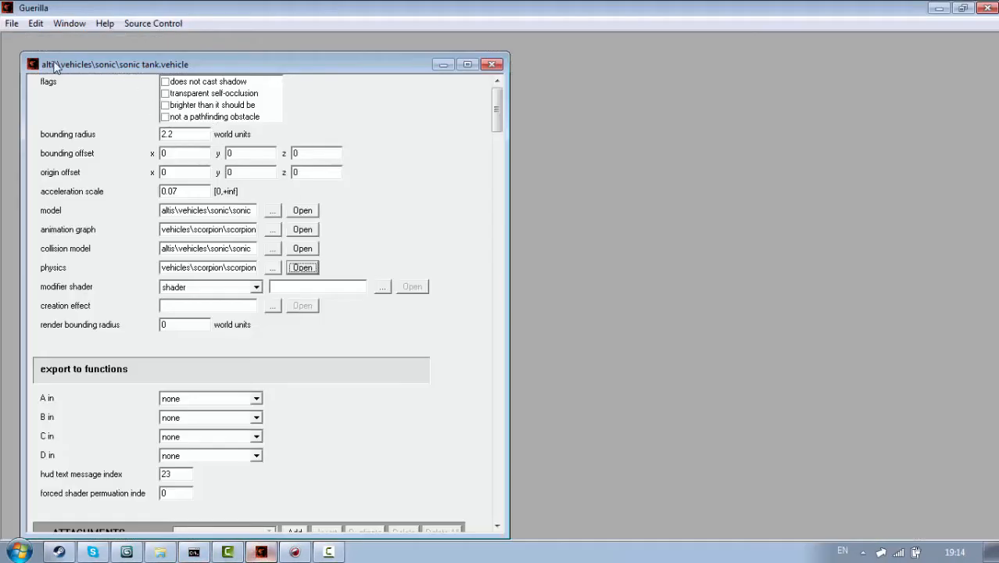
# Step: From the physics browse dialog, permanently delete the old sonic.physics file and cancel out
pyautogui.click(301, 267)
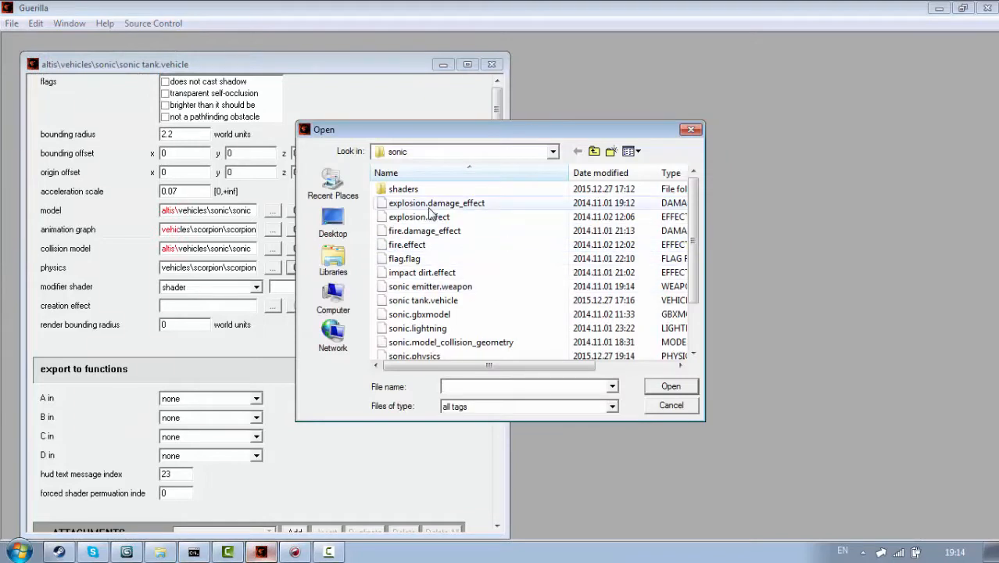
pyautogui.click(415, 356)
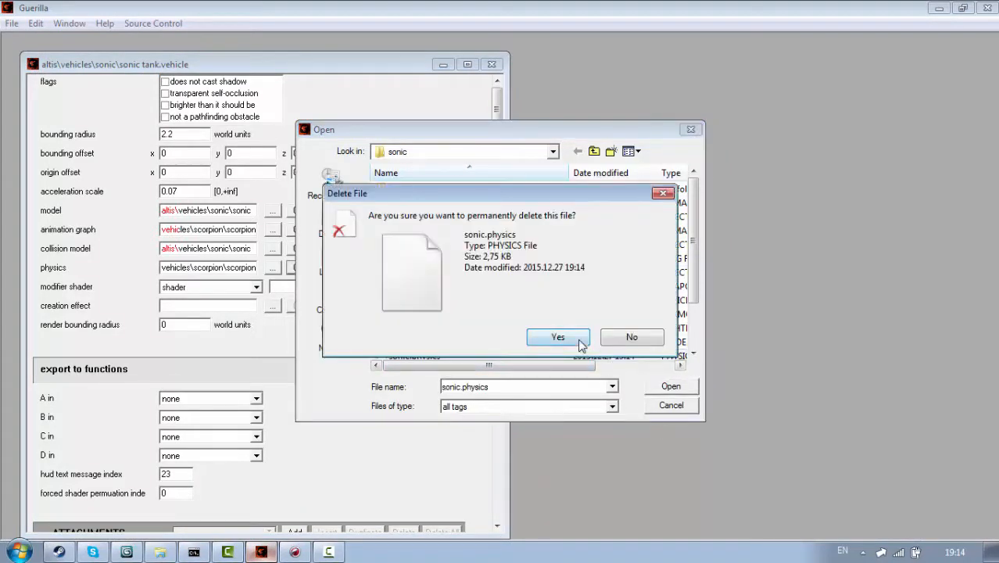
pyautogui.click(556, 337)
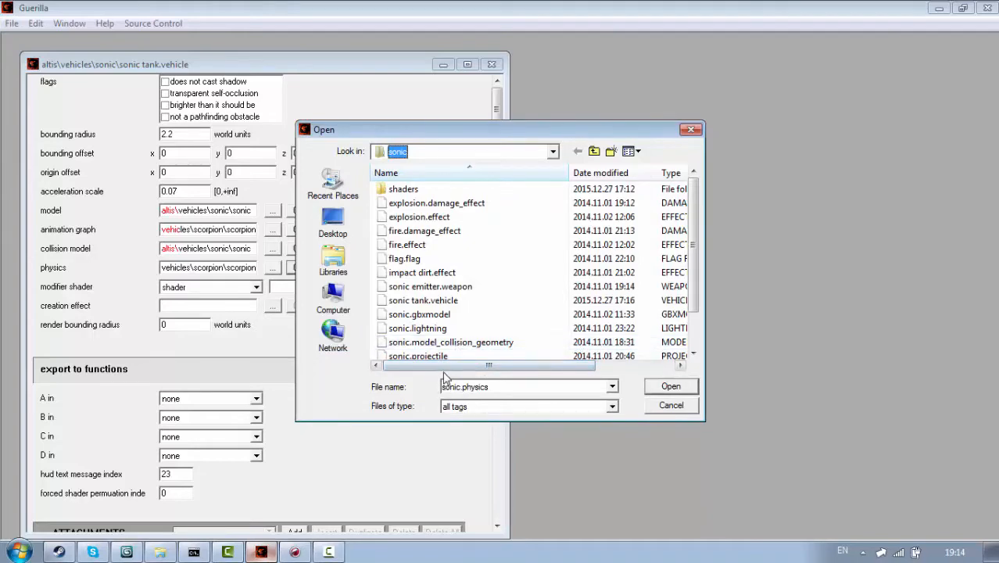
pyautogui.click(669, 405)
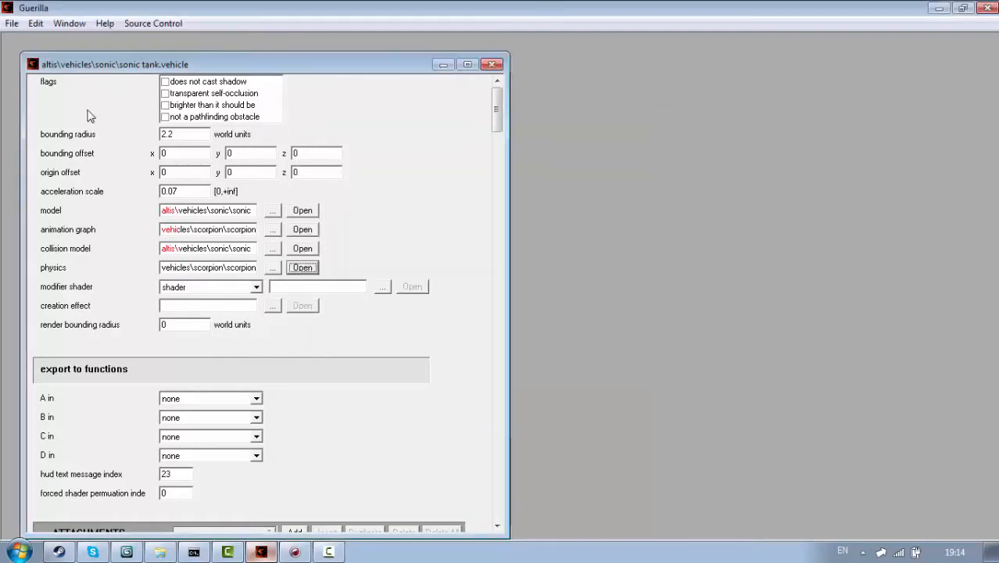
# Step: Browse up through the vehicles folders and look inside the scorpion vehicle folder
pyautogui.click(301, 268)
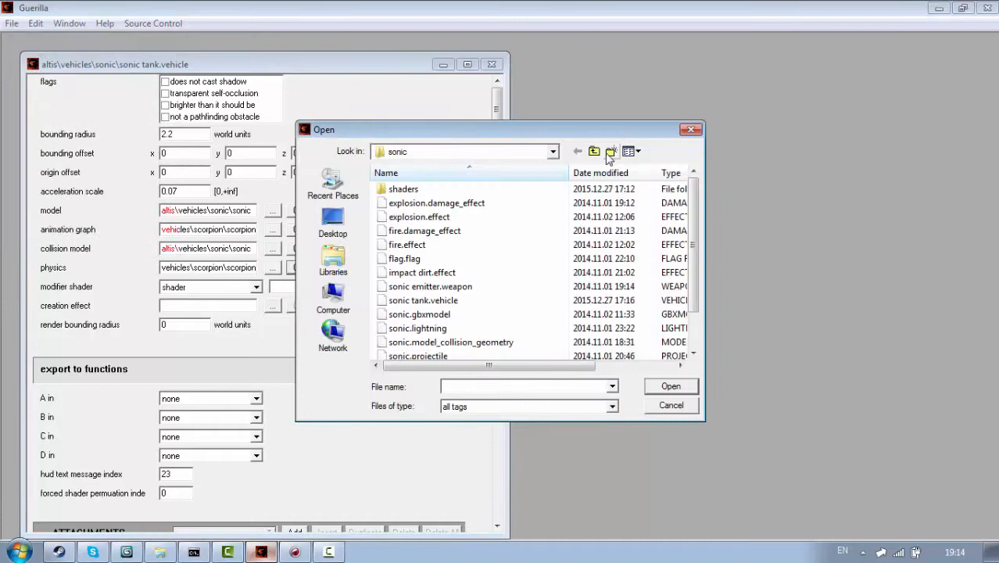
pyautogui.click(611, 150)
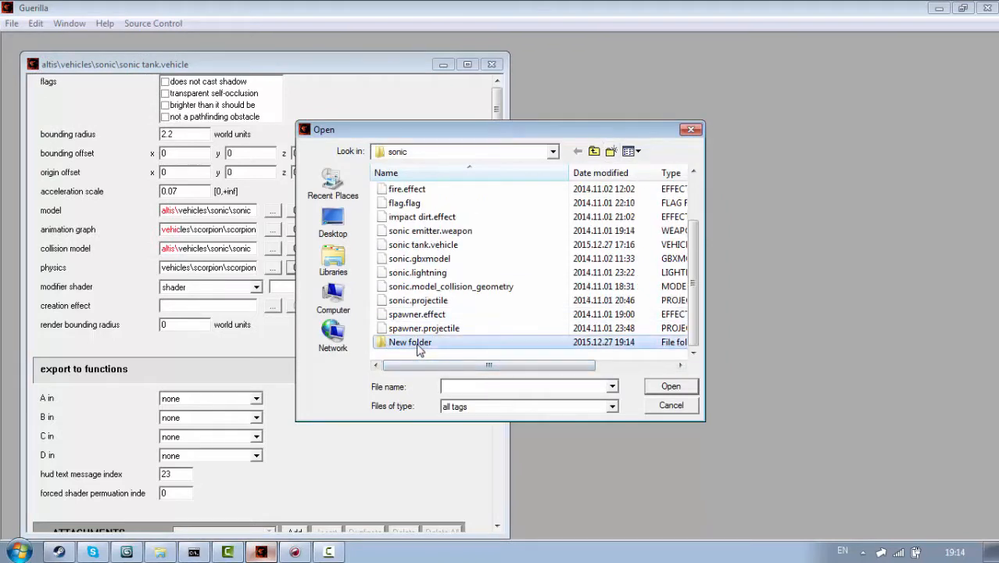
pyautogui.click(594, 151)
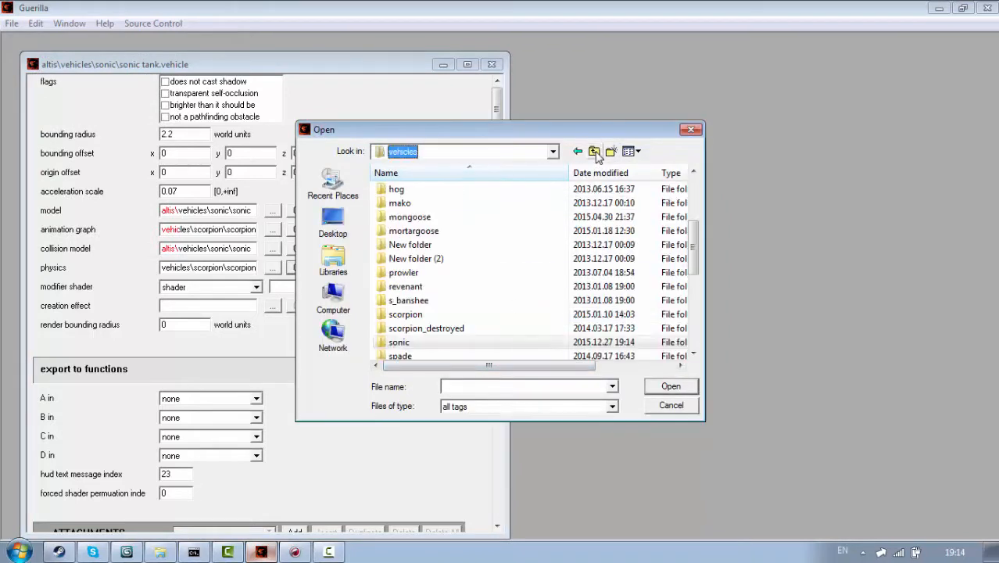
pyautogui.click(594, 150)
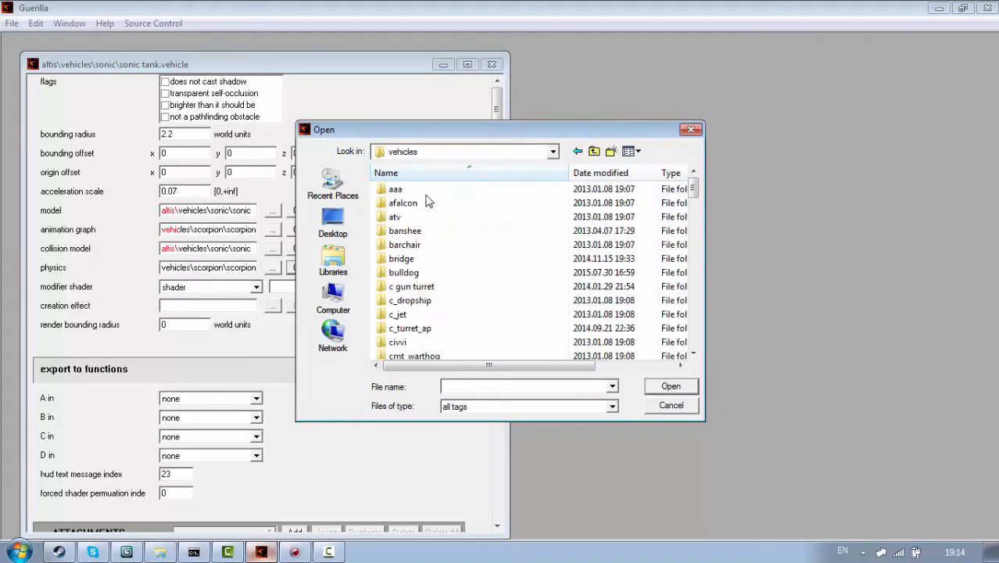
pyautogui.click(394, 187)
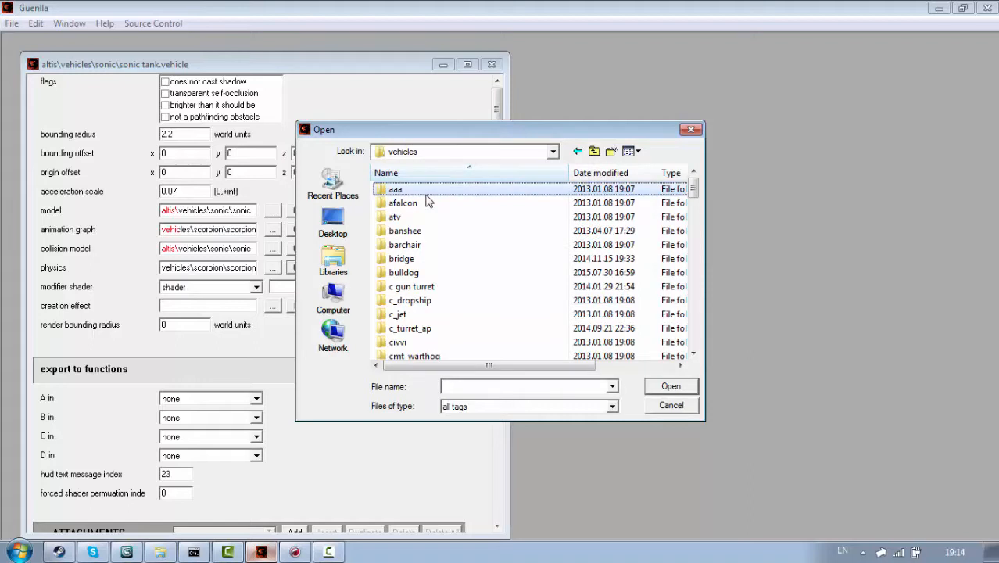
pyautogui.scroll(-3)
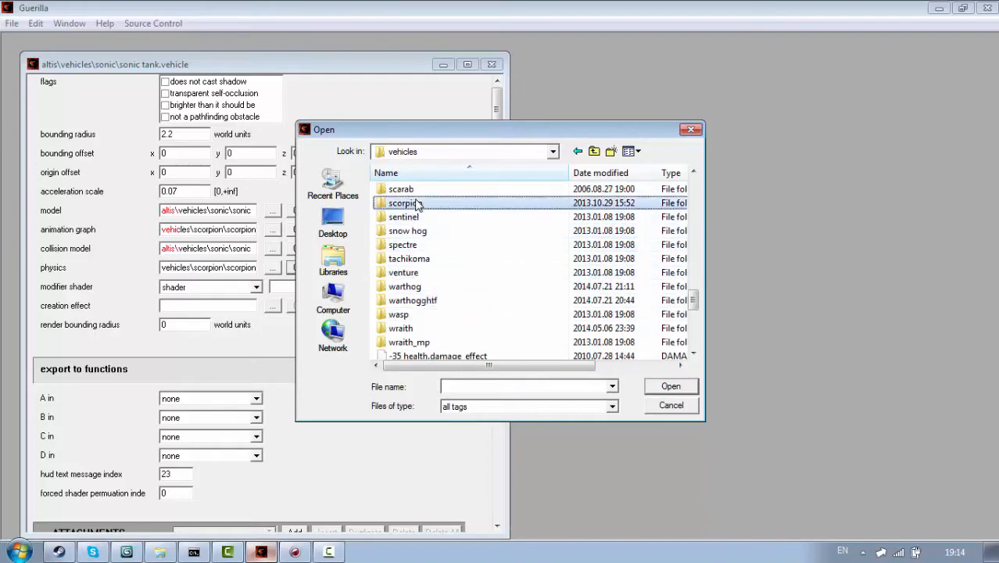
pyautogui.doubleClick(404, 203)
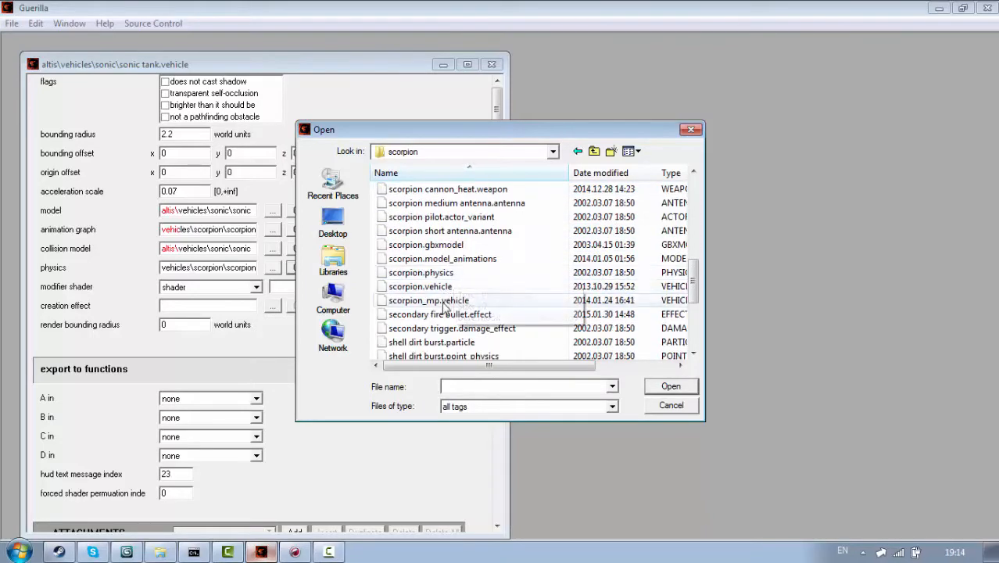
pyautogui.rightClick(420, 273)
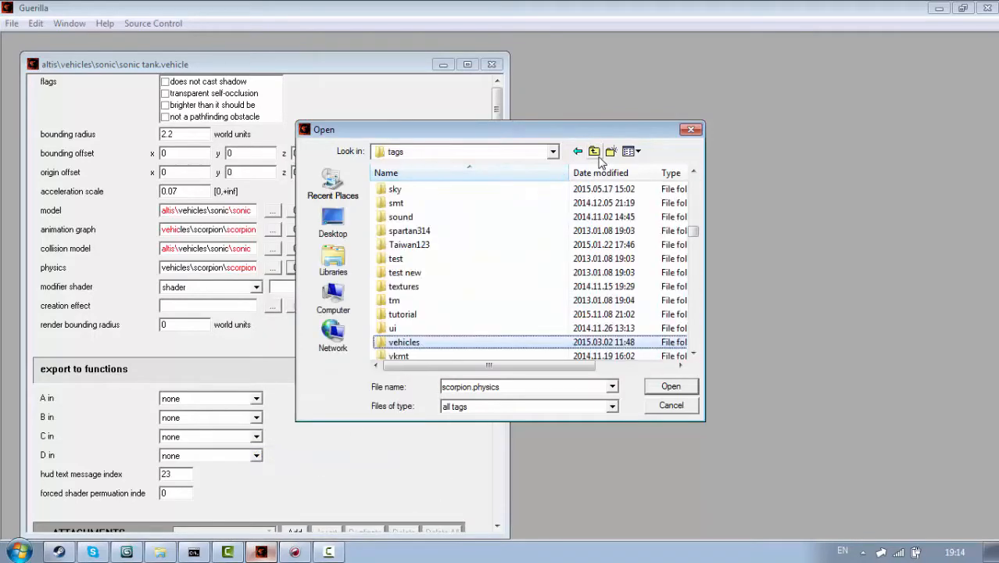
# Step: Navigate to the aLTis vehicles folder and select the newly built sonic.physics tag
pyautogui.click(595, 150)
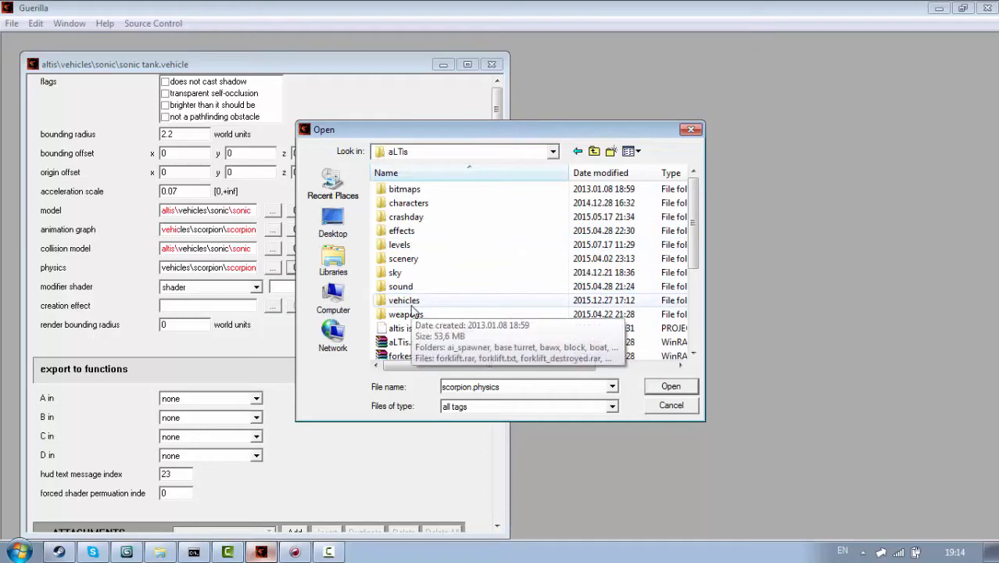
pyautogui.doubleClick(403, 300)
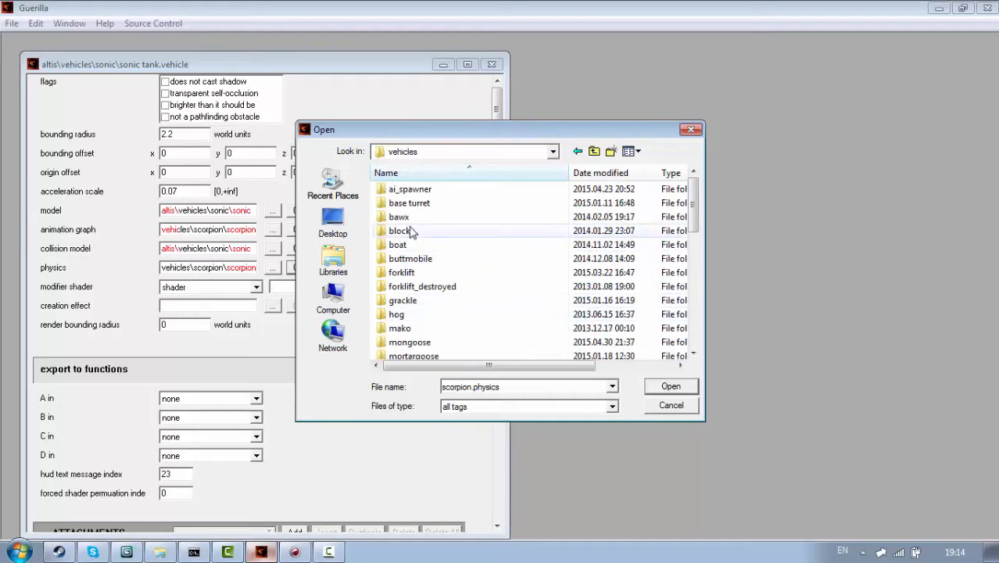
pyautogui.click(400, 230)
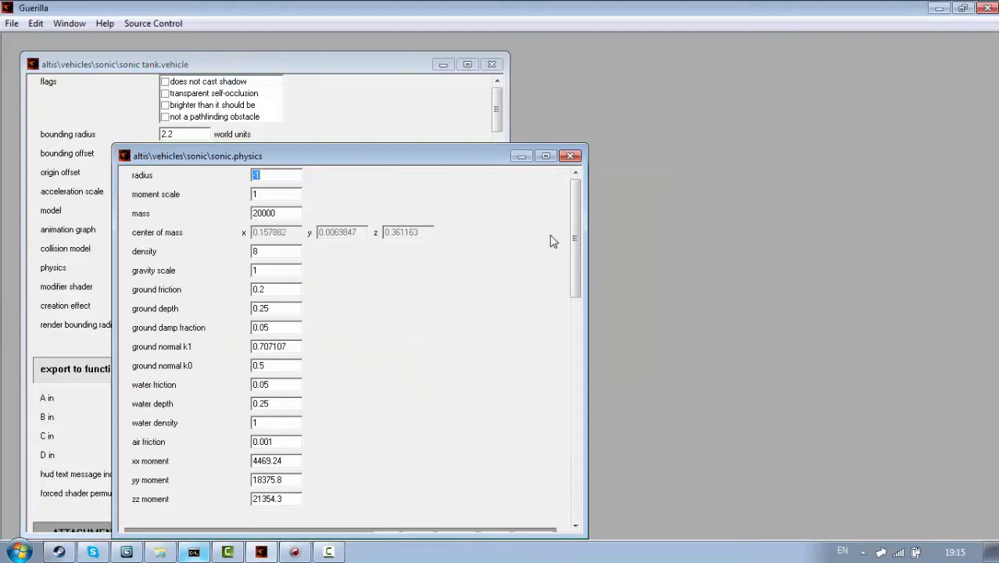
pyautogui.moveTo(663, 117)
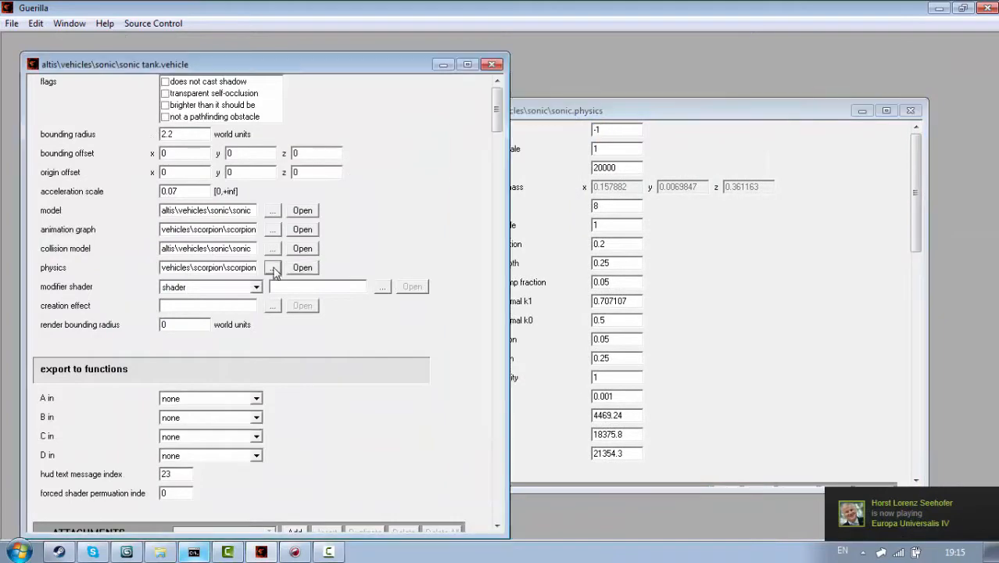
# Step: Reference sonic.physics as the tank vehicle's physics tag in place of the scorpion one
pyautogui.click(272, 268)
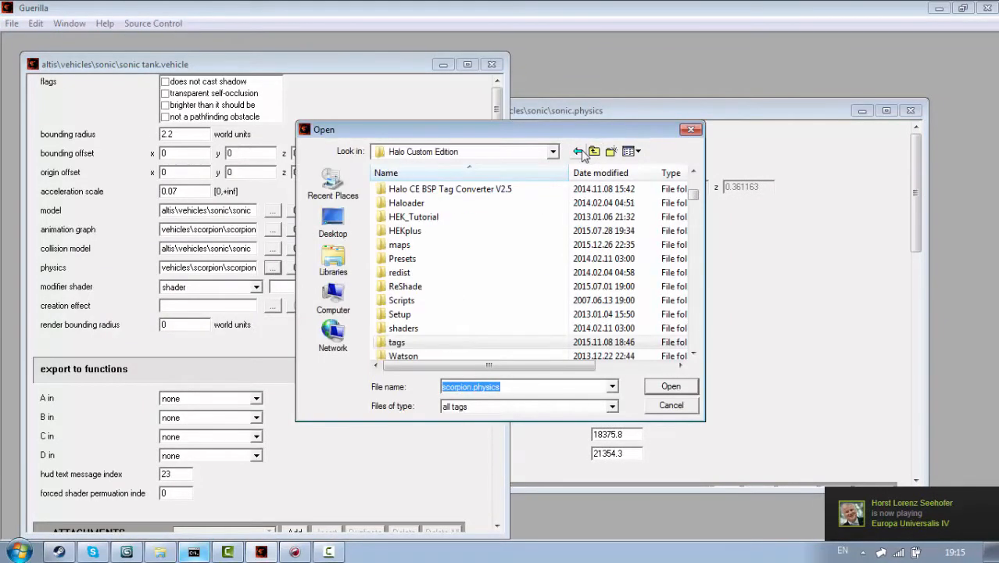
pyautogui.doubleClick(397, 341)
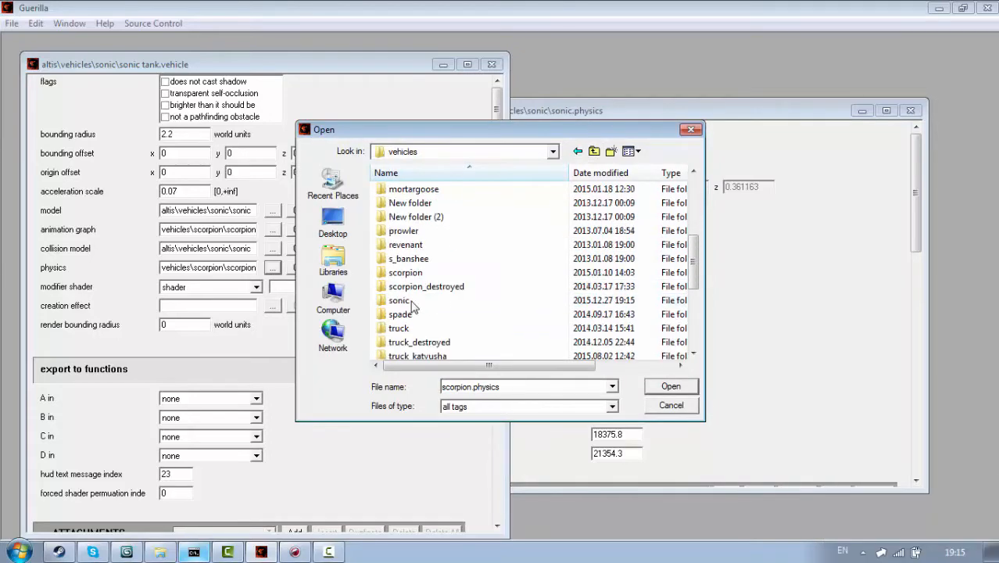
pyautogui.doubleClick(400, 301)
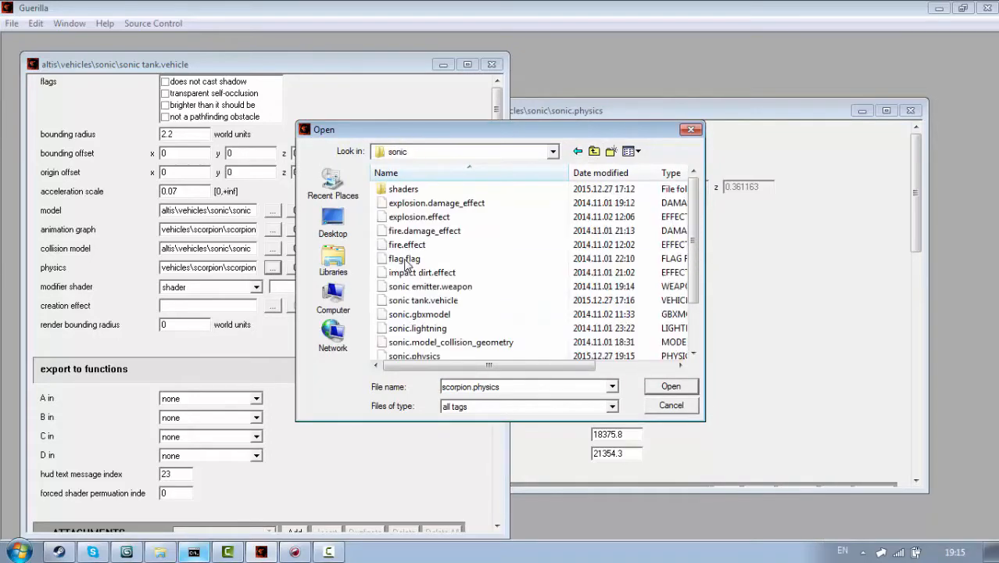
pyautogui.click(414, 300)
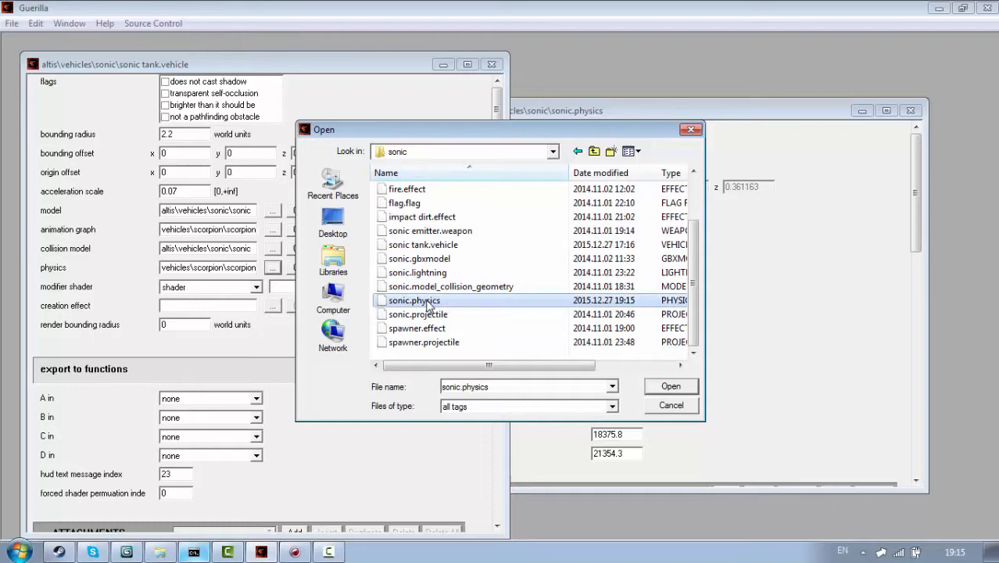
pyautogui.click(669, 384)
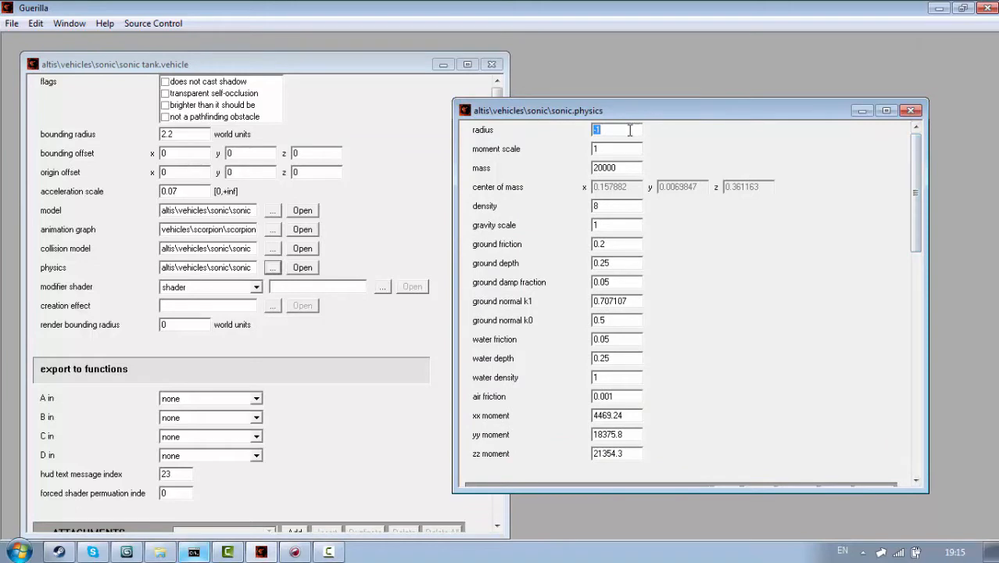
# Step: Scroll down the physics tag to the powered mass point block and focus the mass value
pyautogui.scroll(-3)
pyautogui.write('-1')
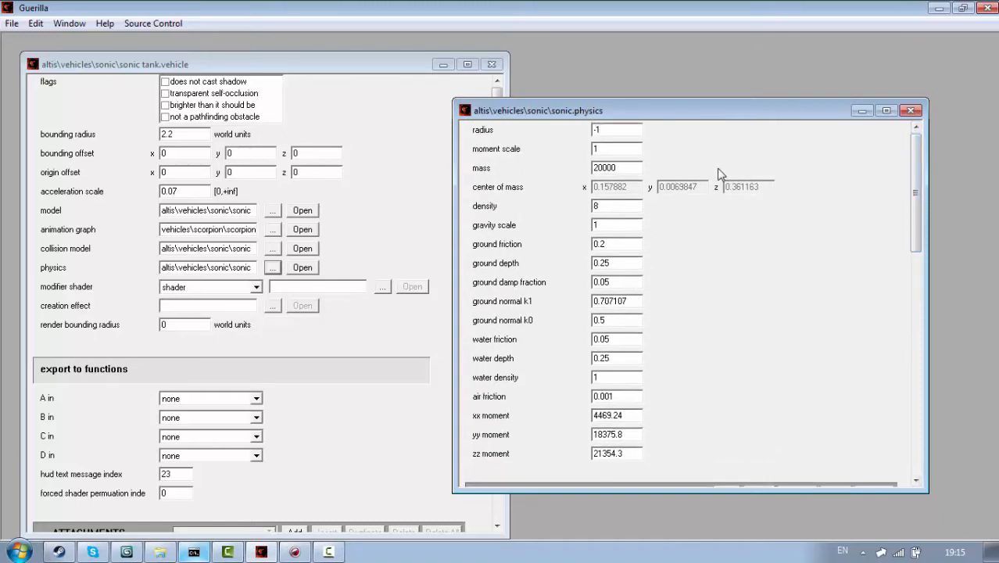
pyautogui.moveTo(874, 187)
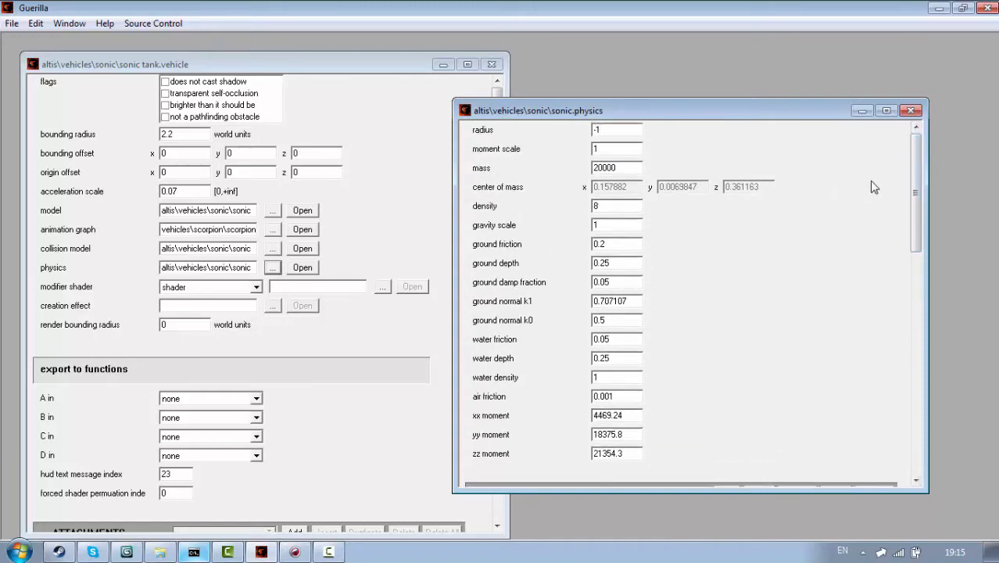
pyautogui.scroll(-3)
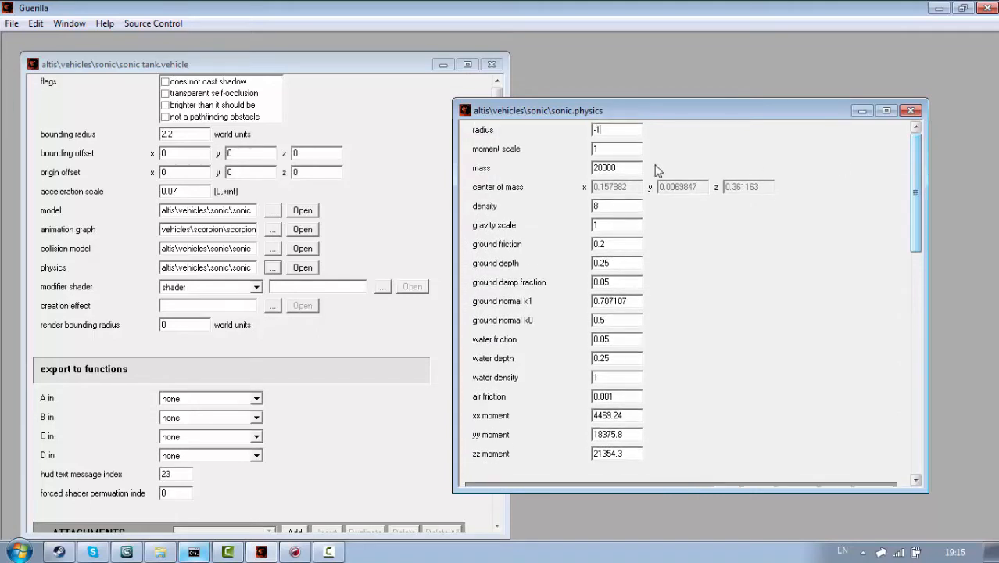
pyautogui.click(616, 167)
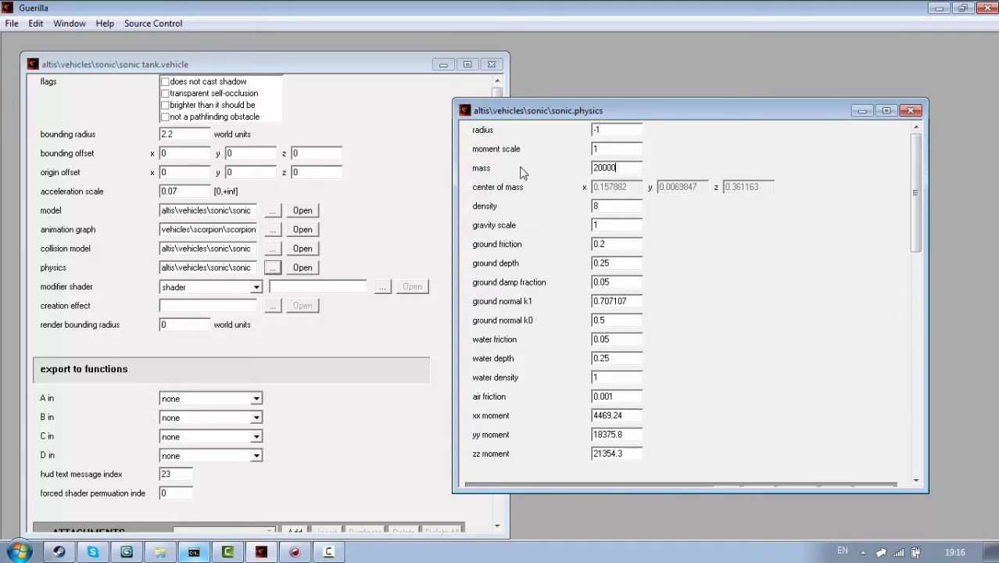
pyautogui.moveTo(203, 491)
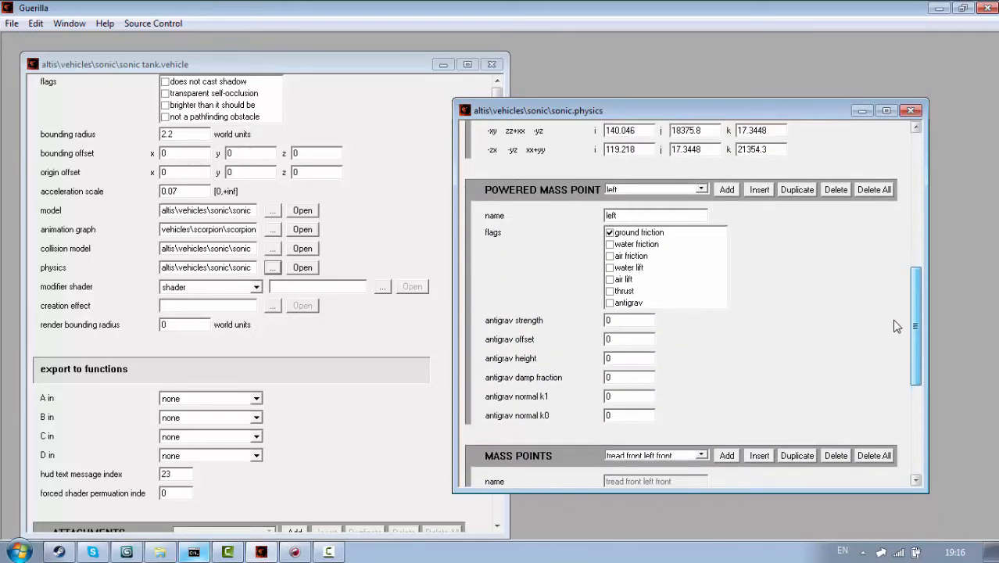
pyautogui.click(701, 150)
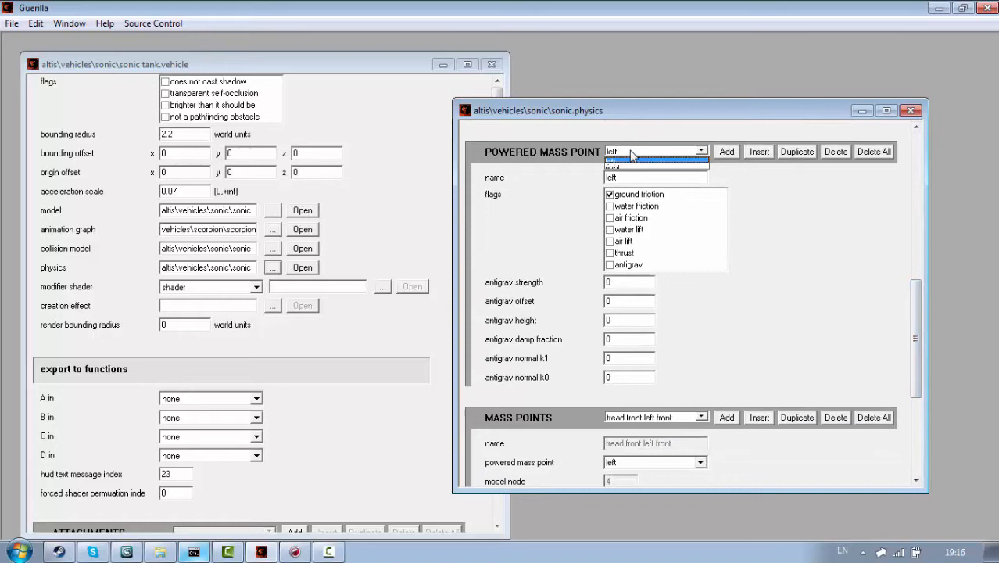
pyautogui.click(613, 157)
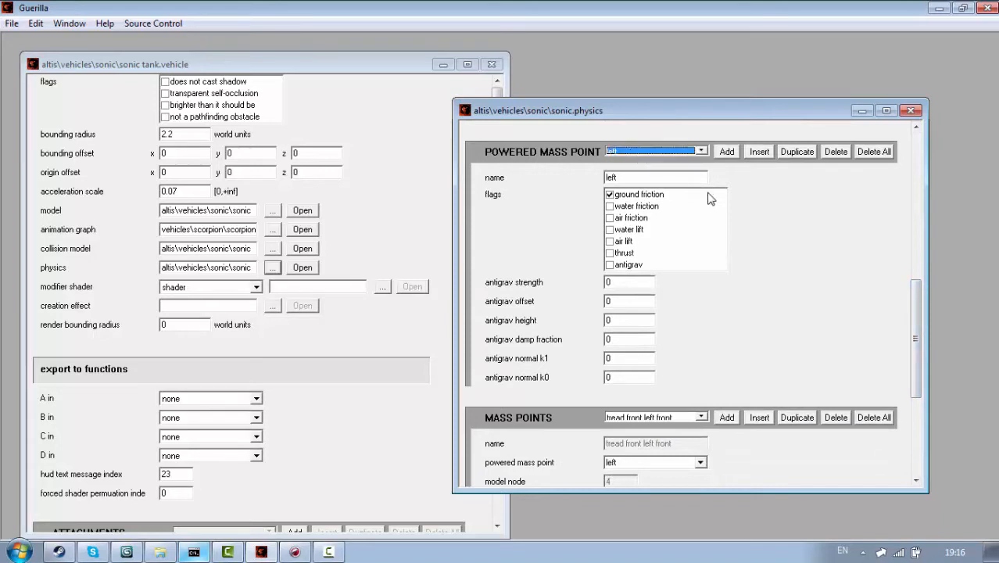
pyautogui.click(655, 150)
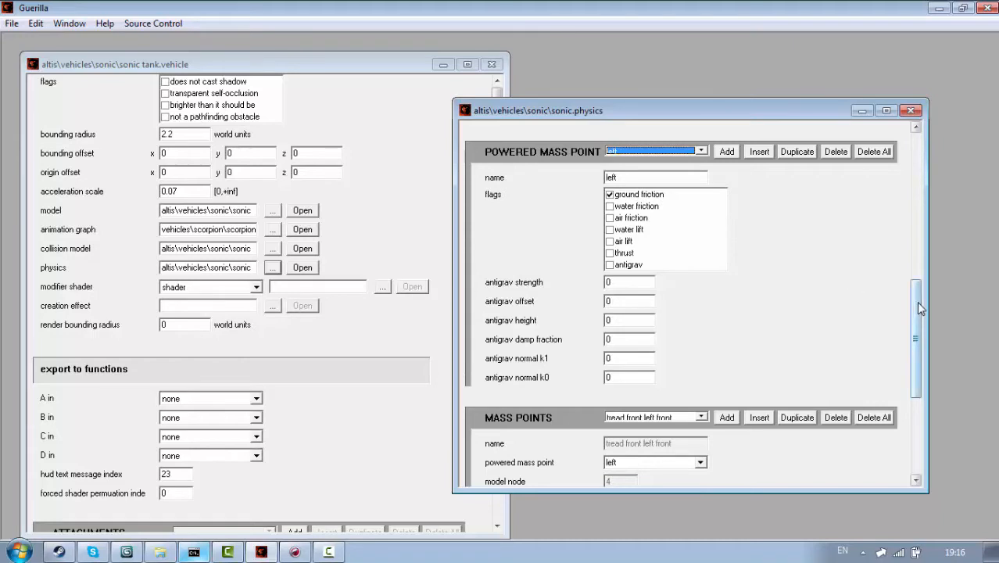
pyautogui.scroll(-3)
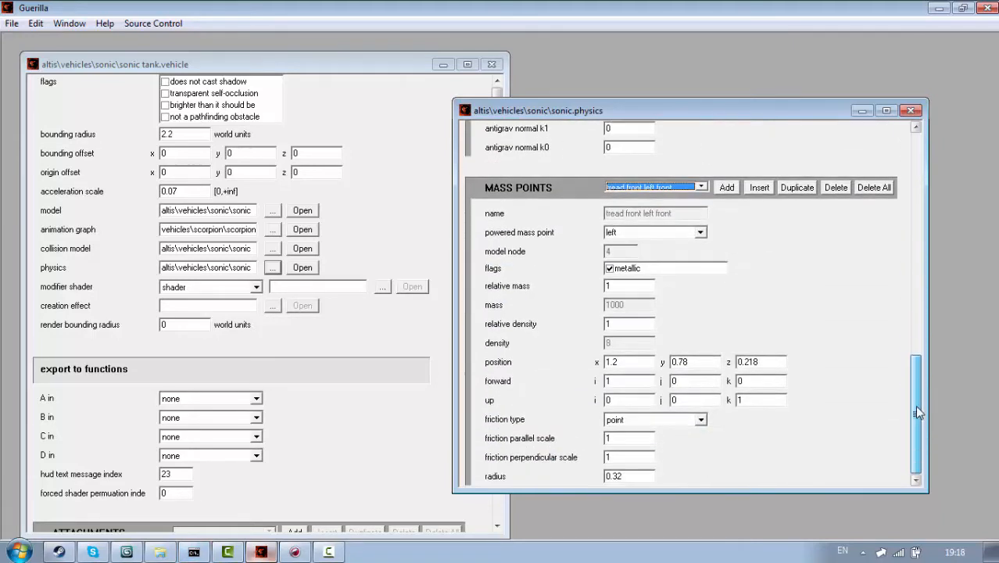
pyautogui.click(700, 188)
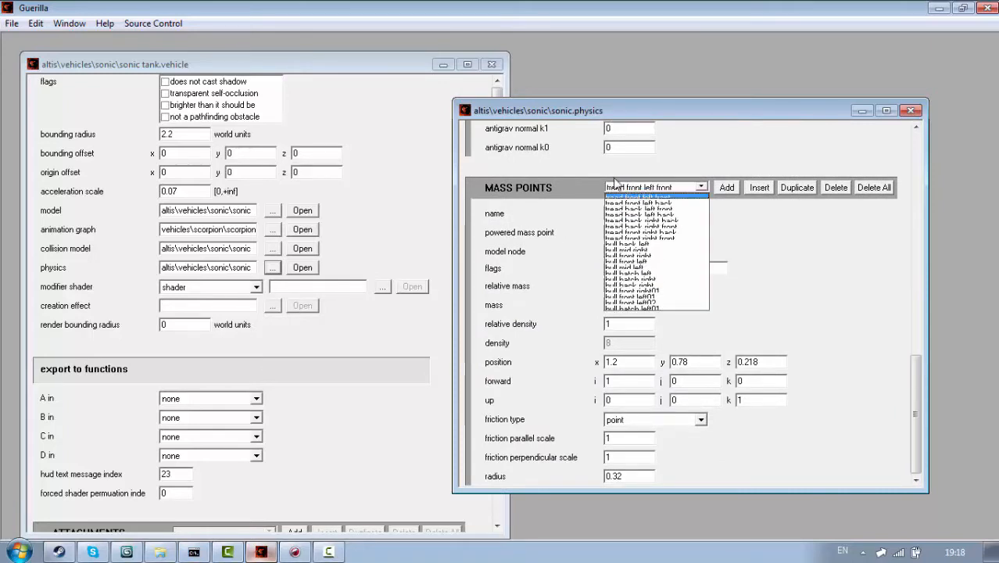
pyautogui.click(637, 197)
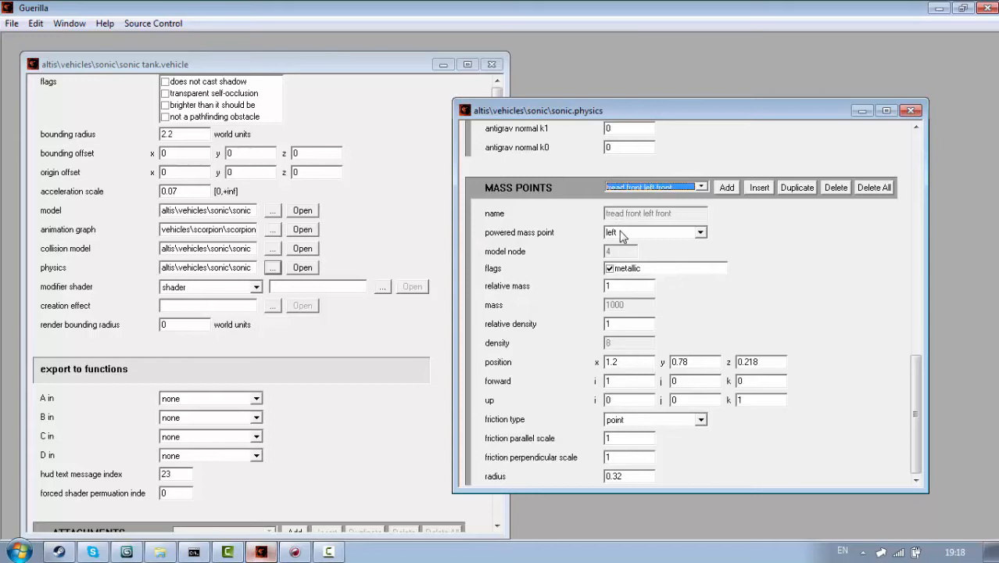
pyautogui.click(653, 231)
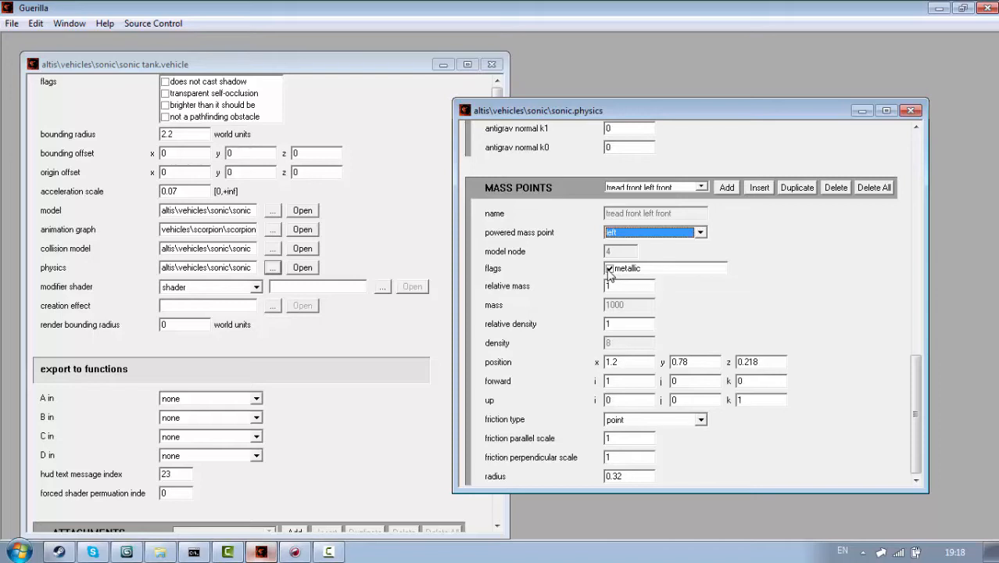
pyautogui.moveTo(608, 275)
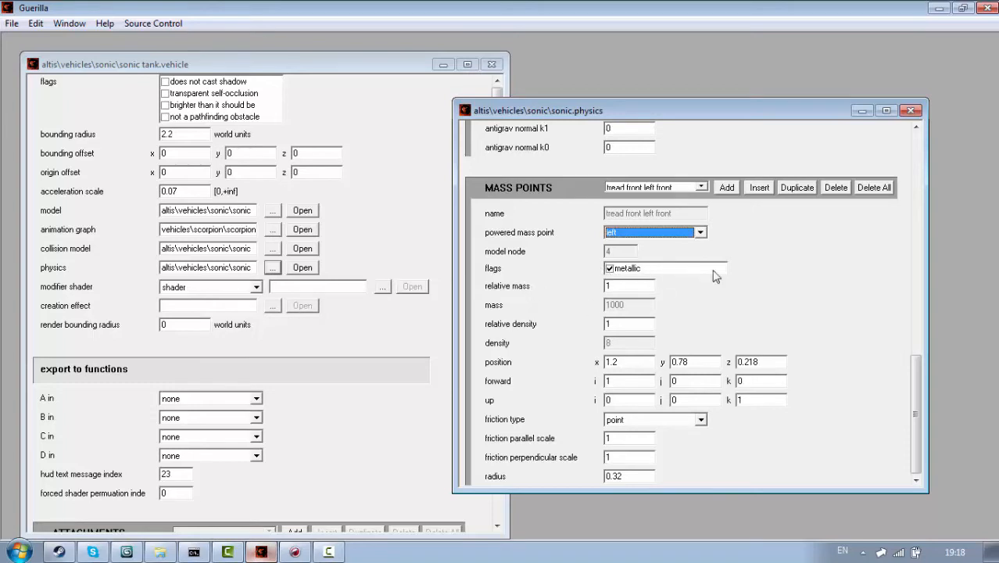
pyautogui.moveTo(602, 272)
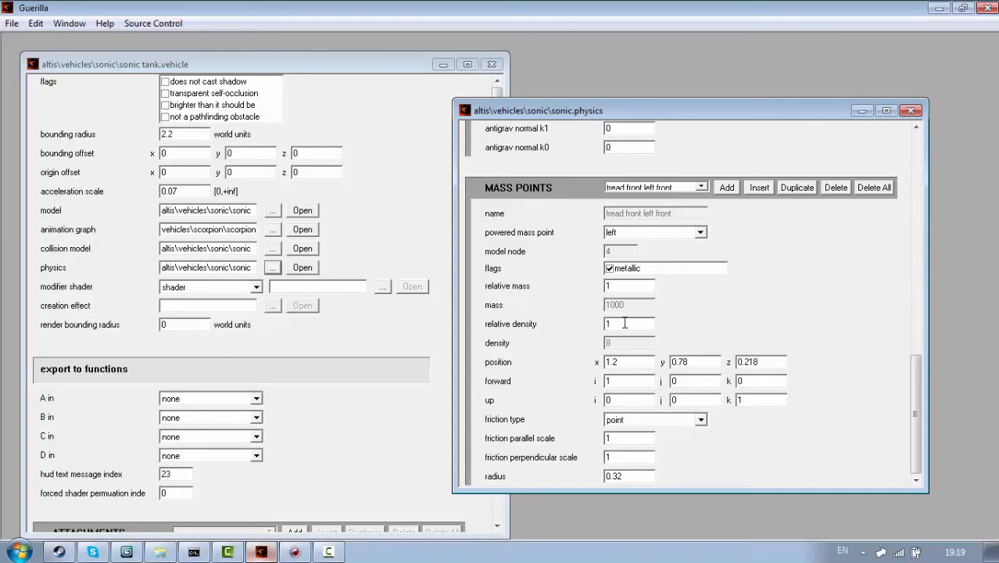
pyautogui.moveTo(680, 313)
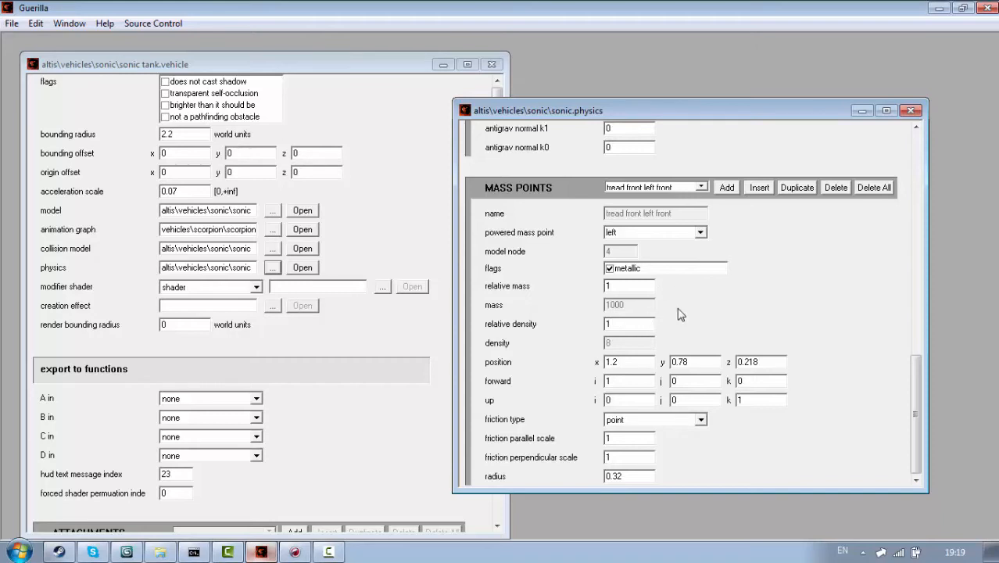
pyautogui.moveTo(924, 376)
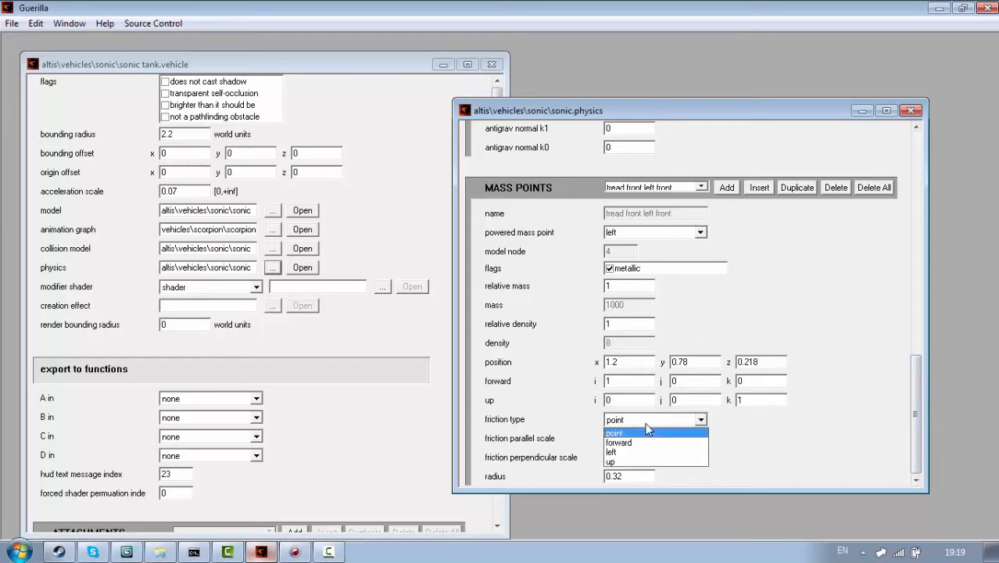
# Step: Set the tread front left mass point's friction type to forward
pyautogui.click(616, 431)
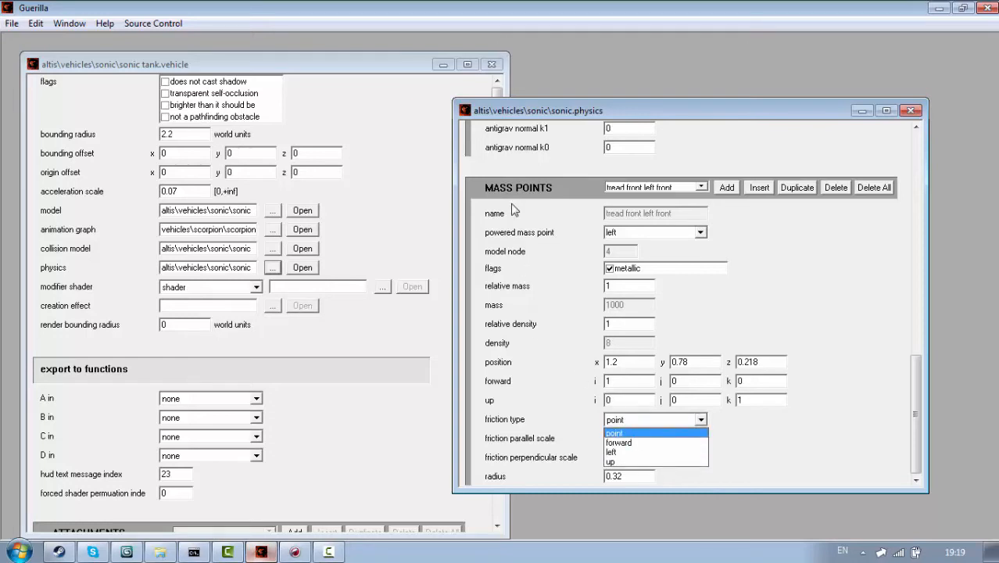
pyautogui.click(619, 443)
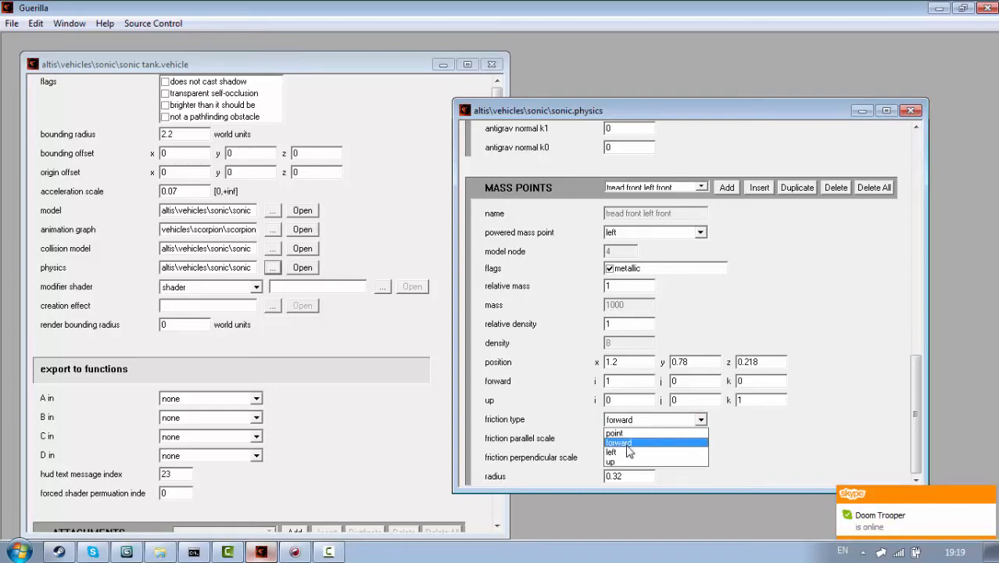
pyautogui.click(615, 433)
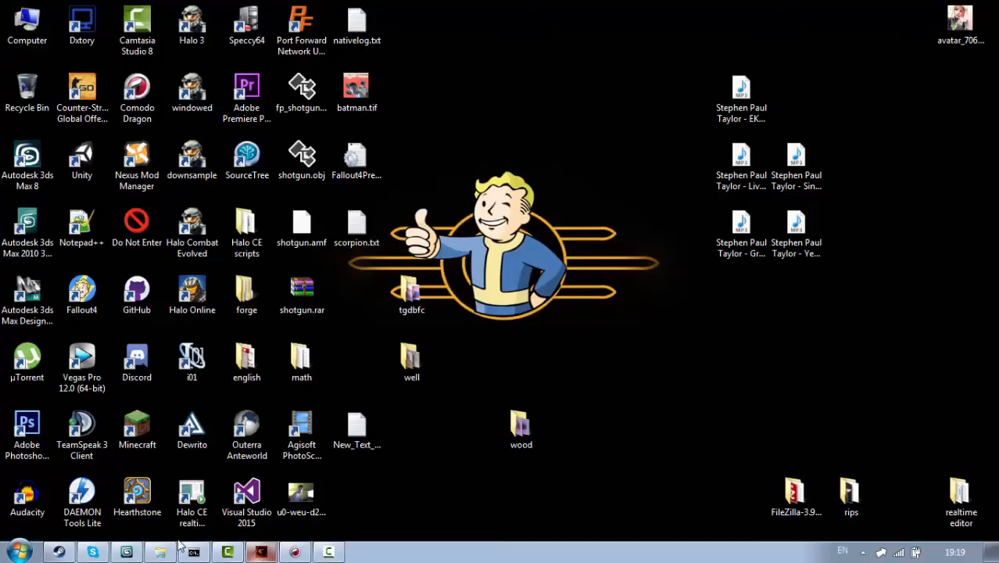
# Step: Launch Halo from the desktop and enter the Scorpion's driver seat with E
pyautogui.click(192, 551)
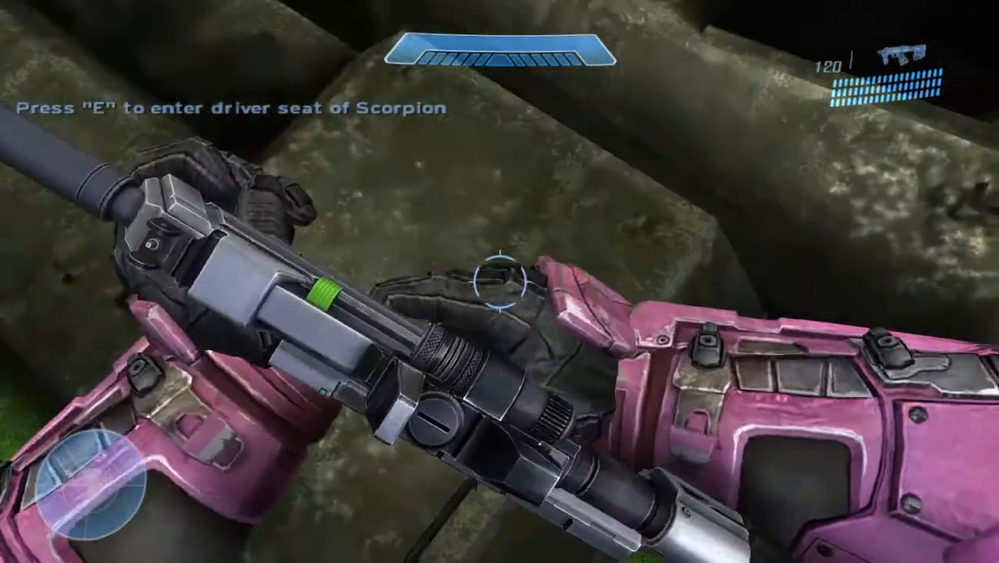
pyautogui.press('e')
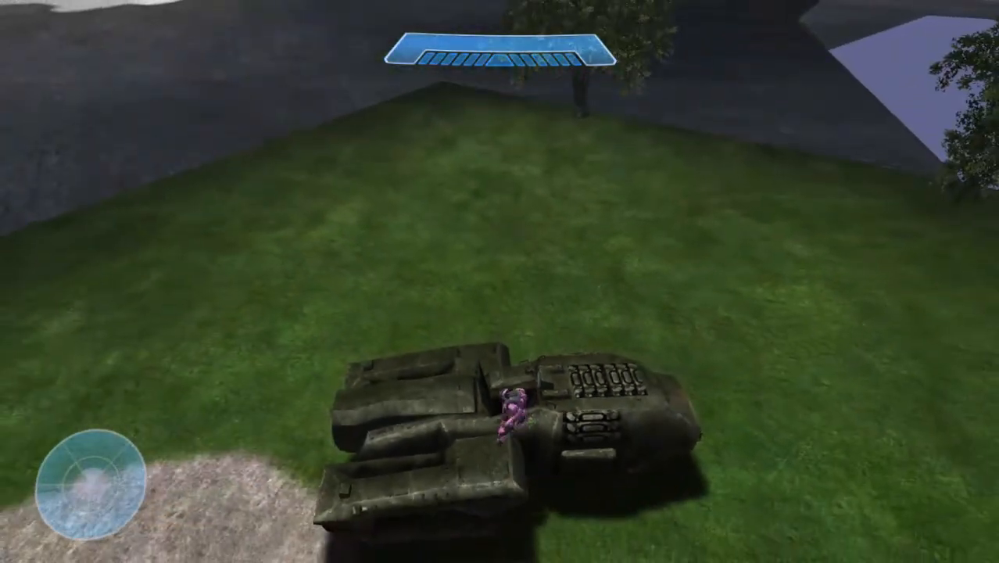